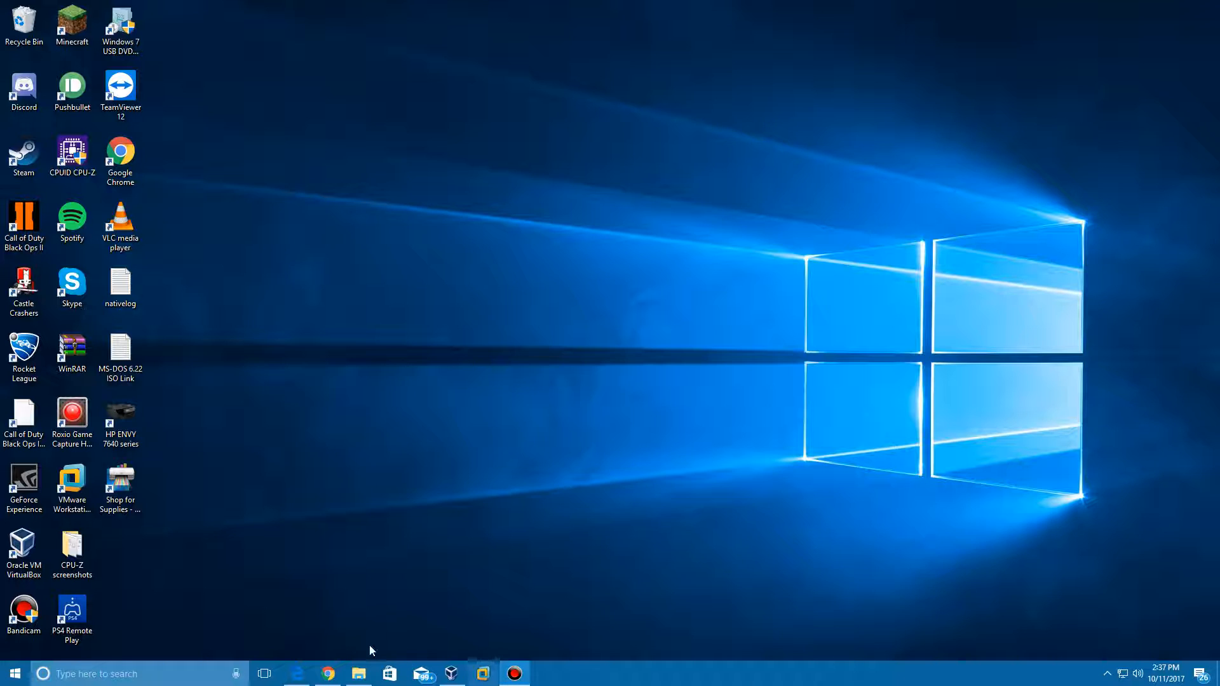
# Start a new virtual machine and name it Windows Whistler Build 2287
pyautogui.doubleClick(23, 545)
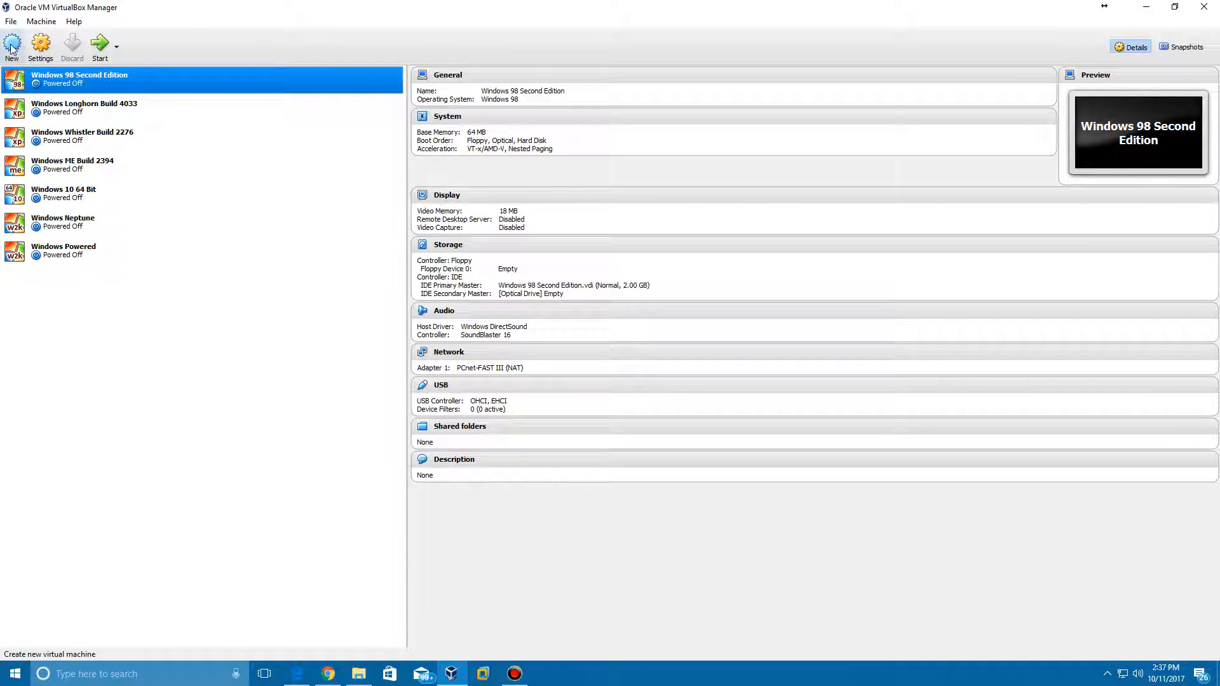
pyautogui.click(11, 47)
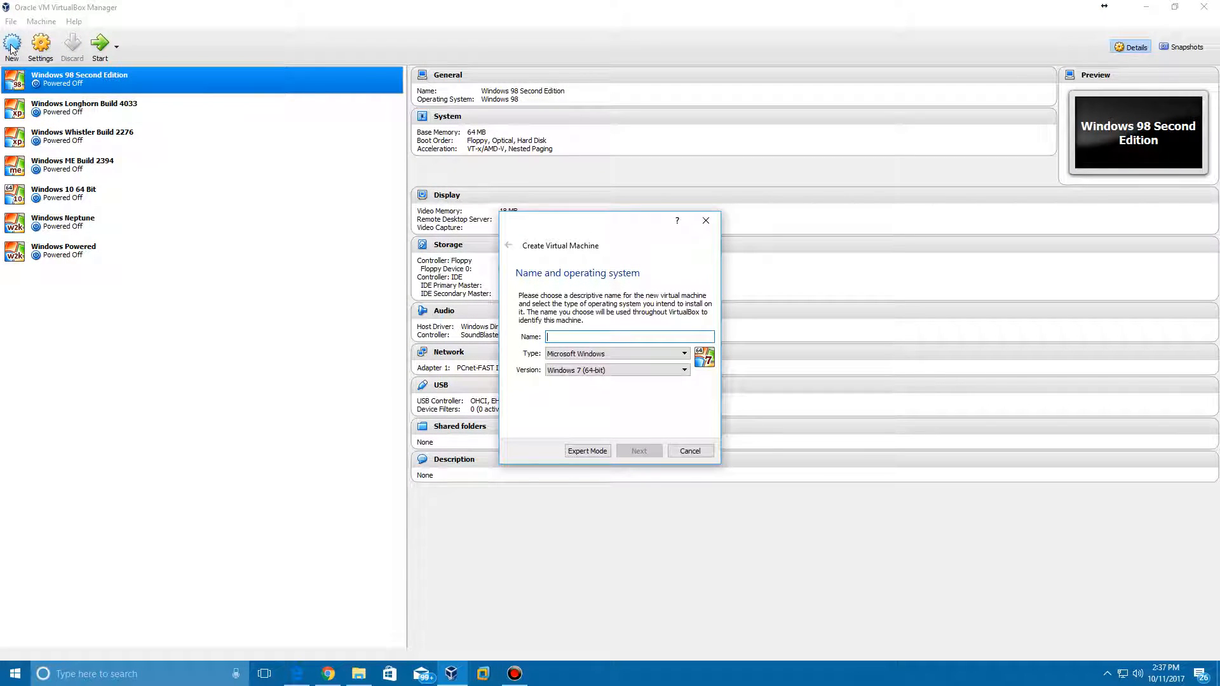
pyautogui.write('Windows Whistler Buy')
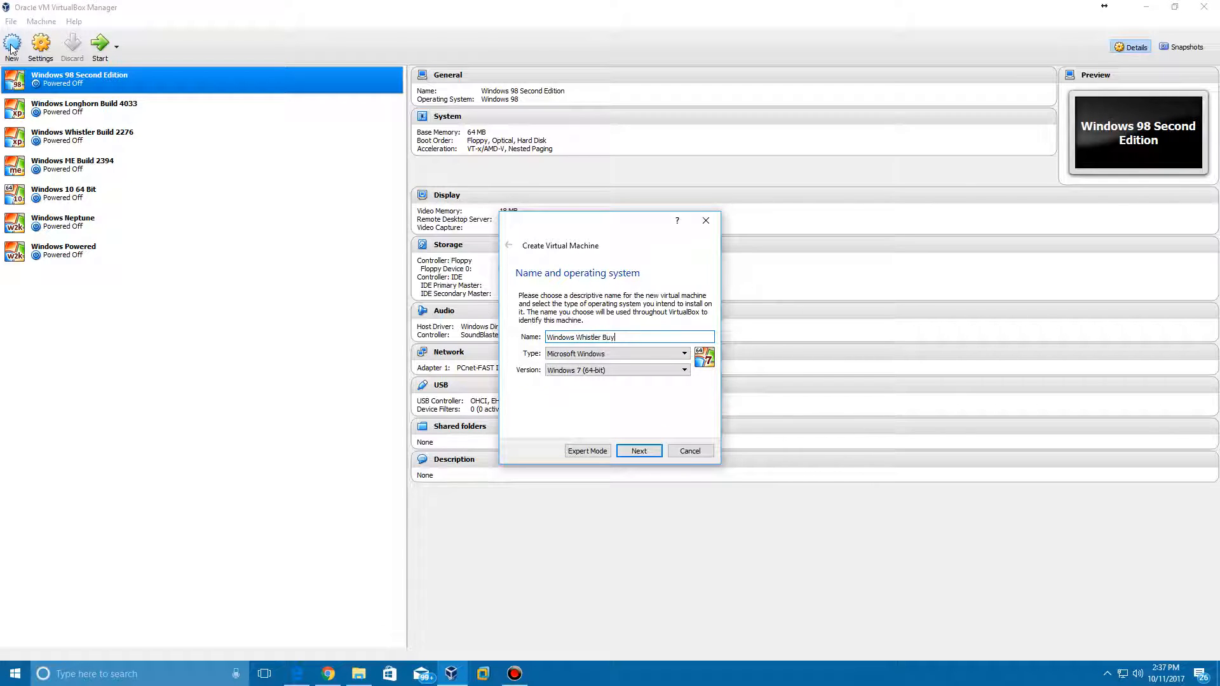
pyautogui.press('Backspace')
pyautogui.write('ild 2287')
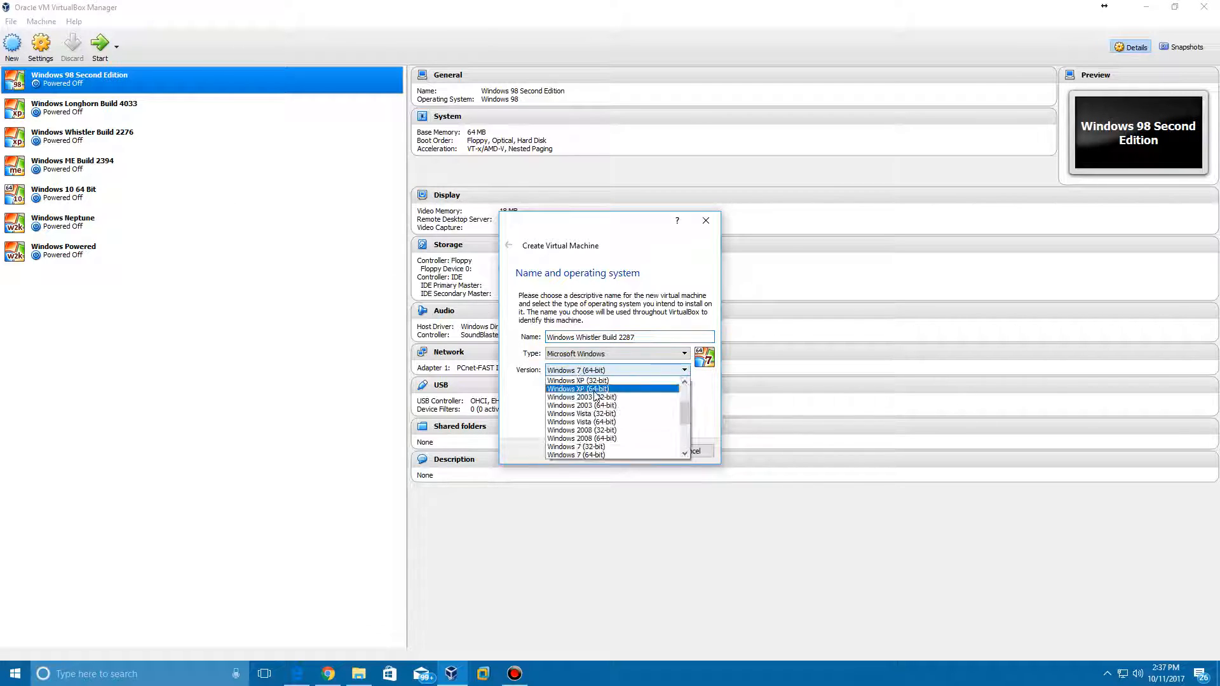
# Choose Windows XP (32-bit), keep 192 MB memory, and create a 10 GB VDI disk
pyautogui.click(577, 380)
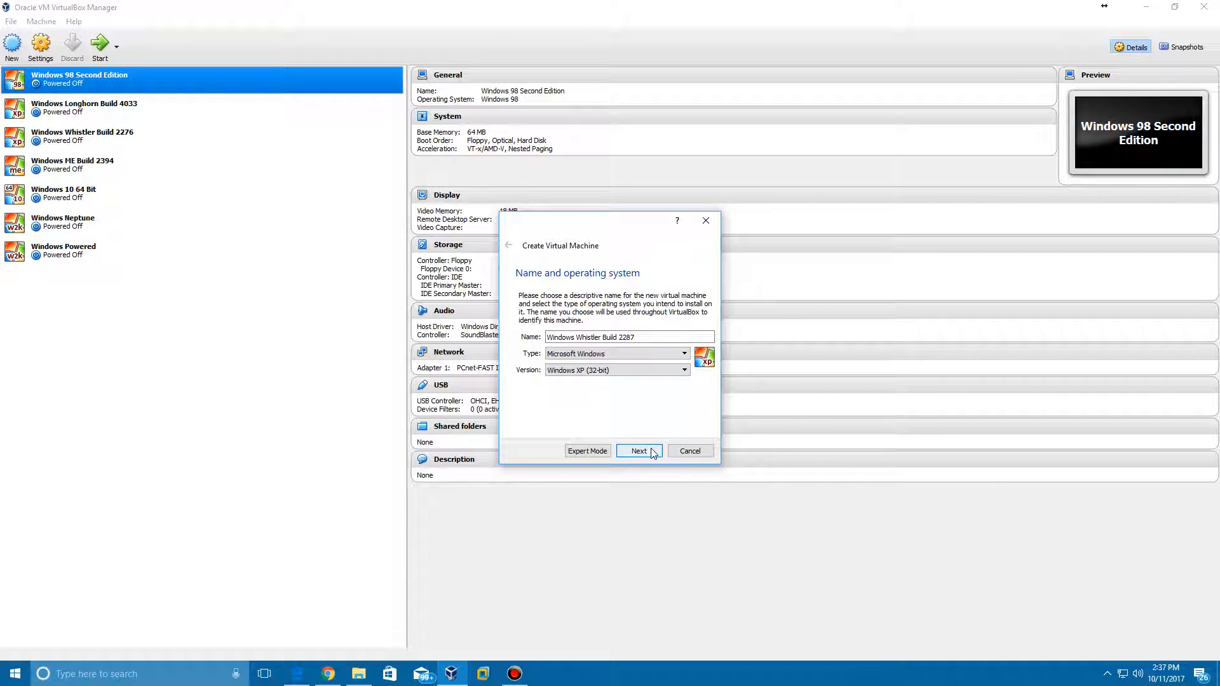
pyautogui.click(638, 451)
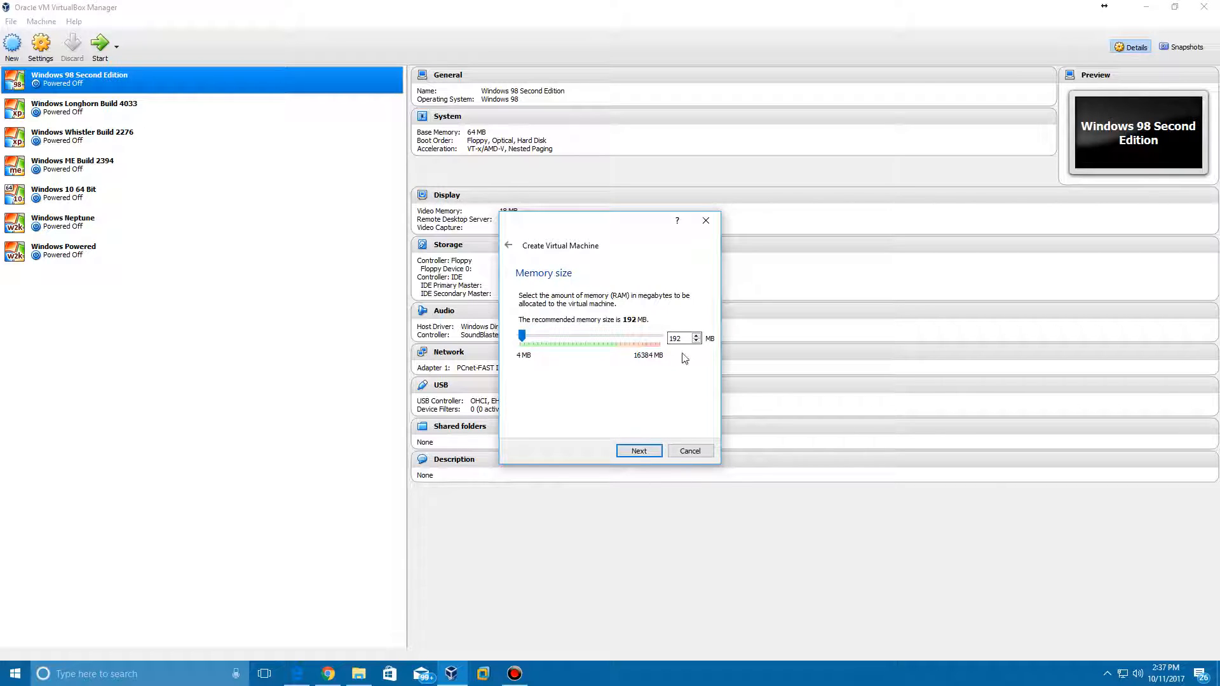
pyautogui.click(638, 449)
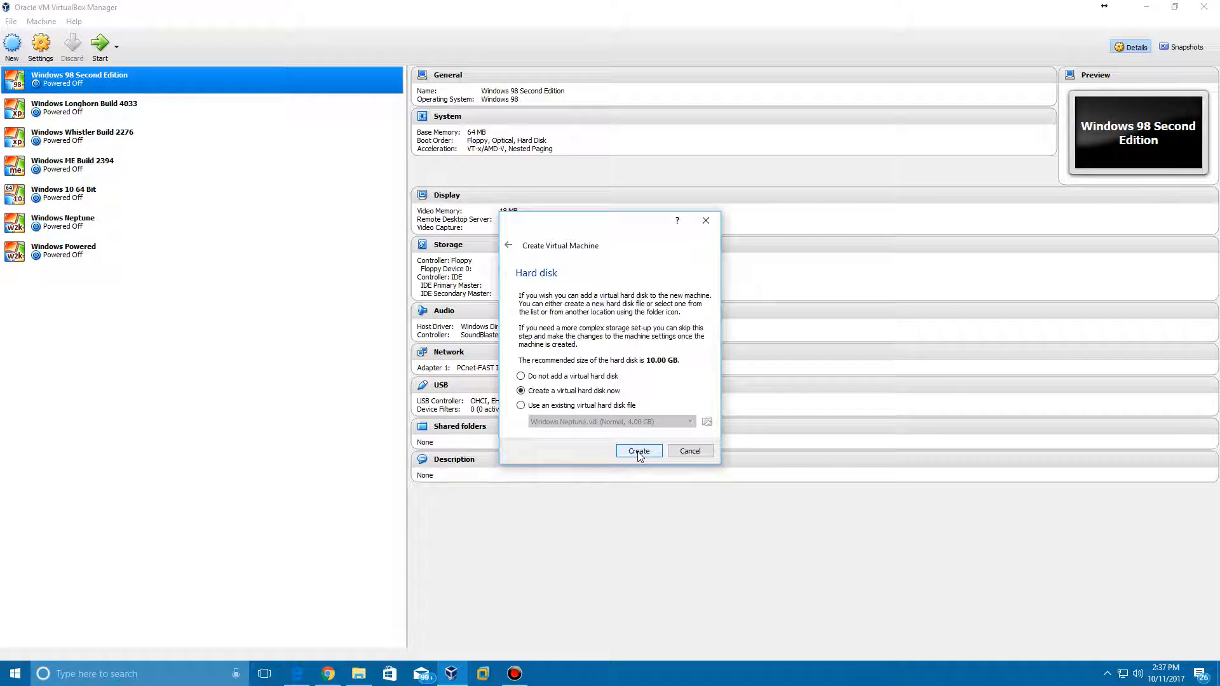
pyautogui.click(638, 451)
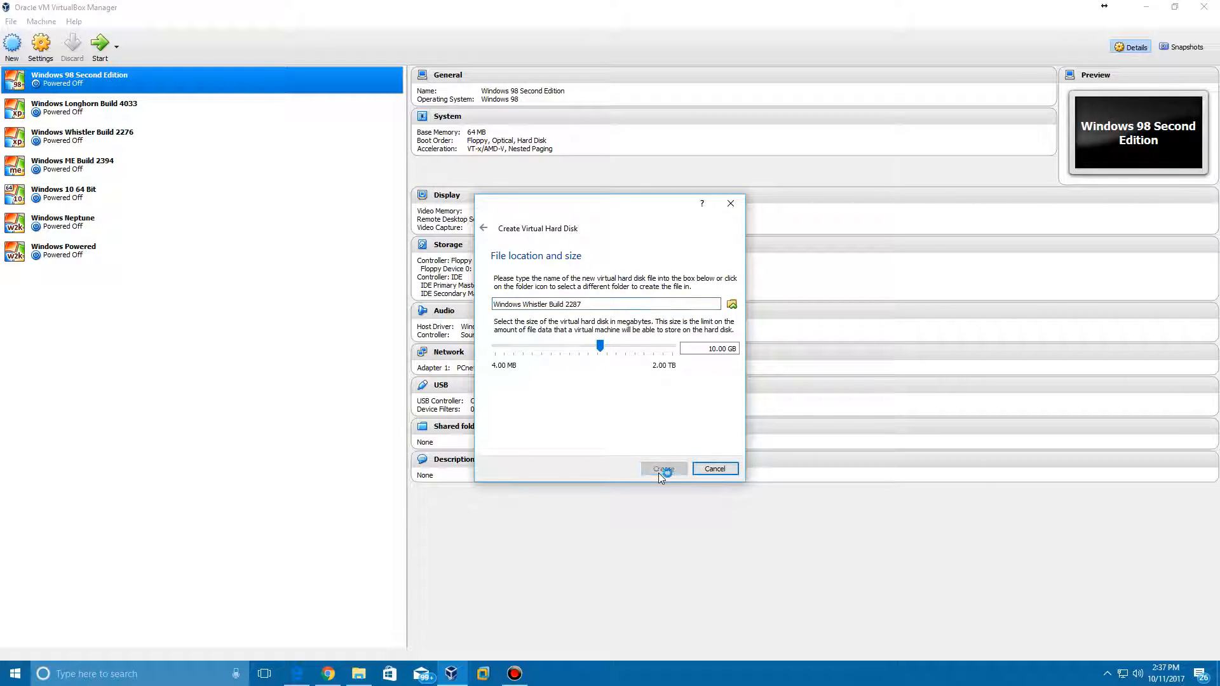
pyautogui.click(662, 469)
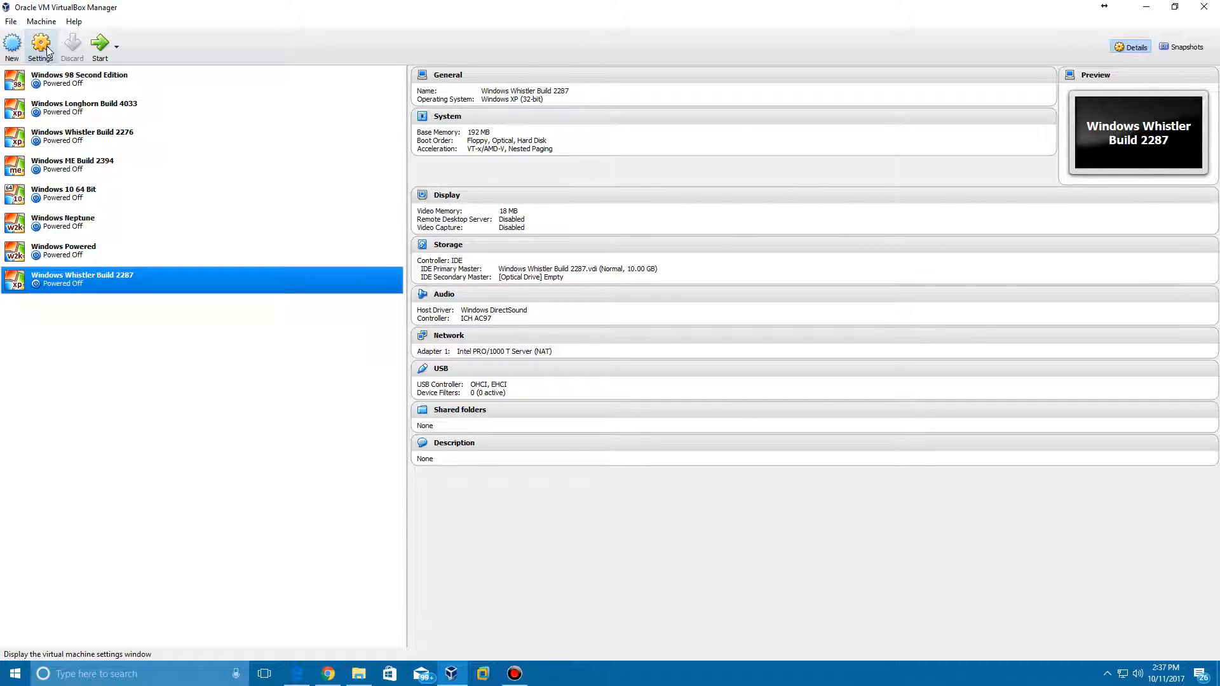
pyautogui.moveTo(370, 185)
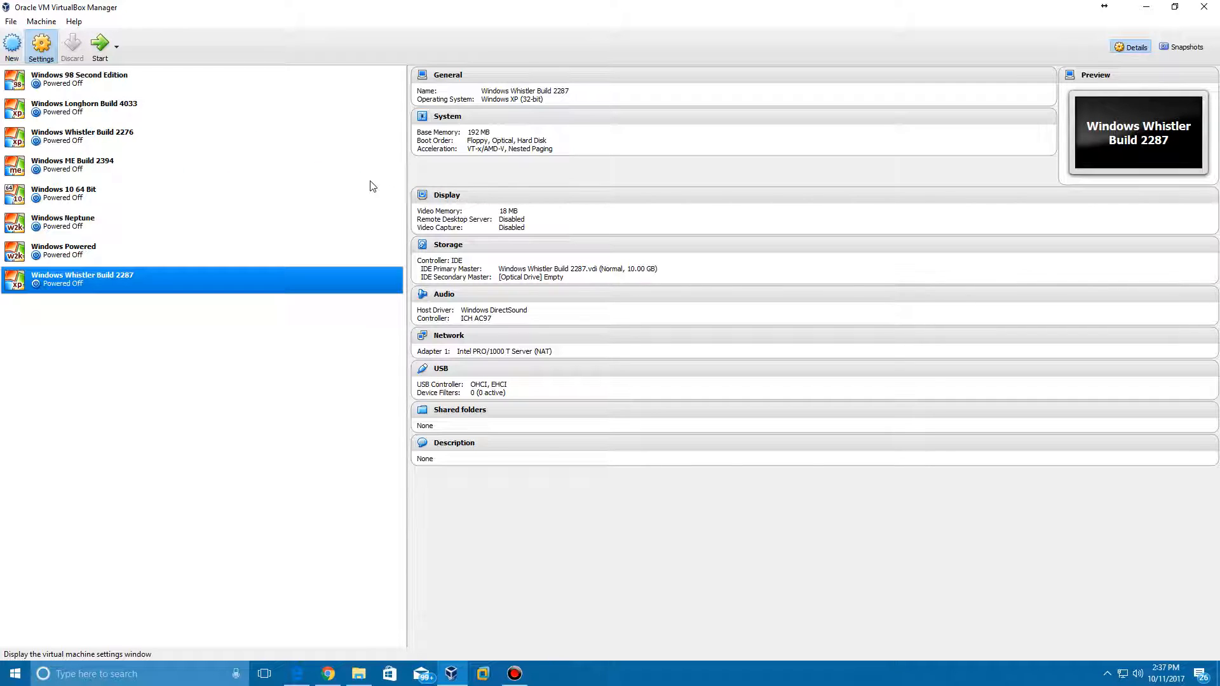
pyautogui.moveTo(339, 162)
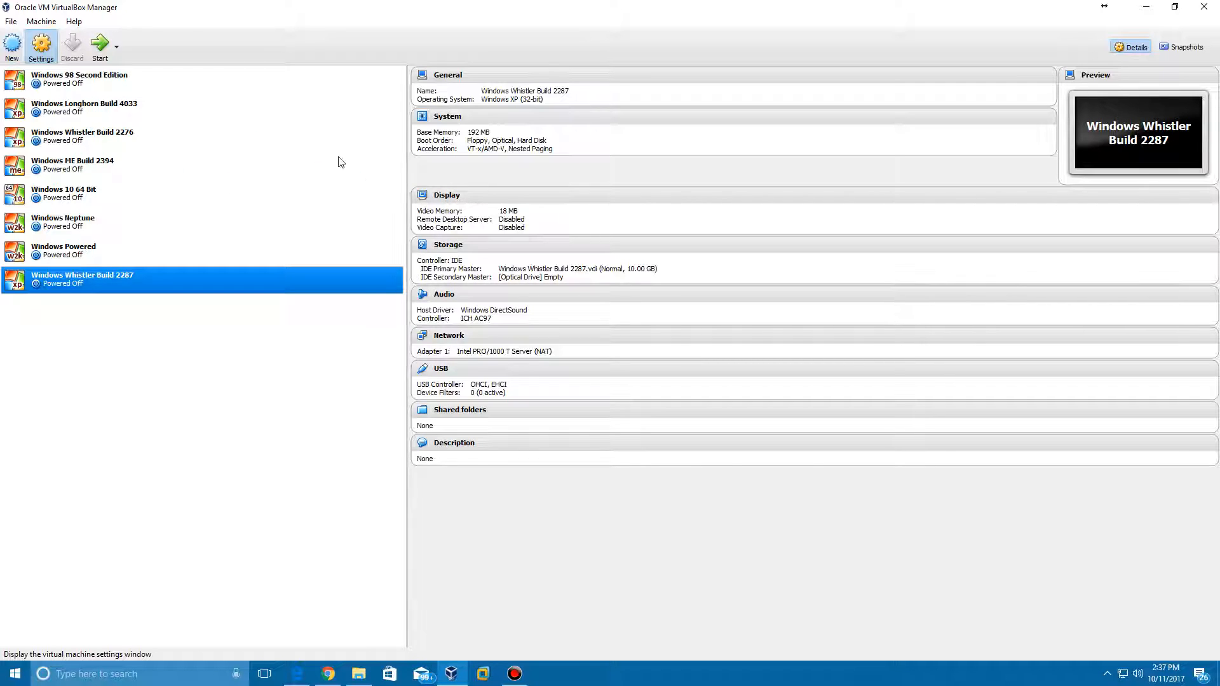
pyautogui.moveTo(41, 47)
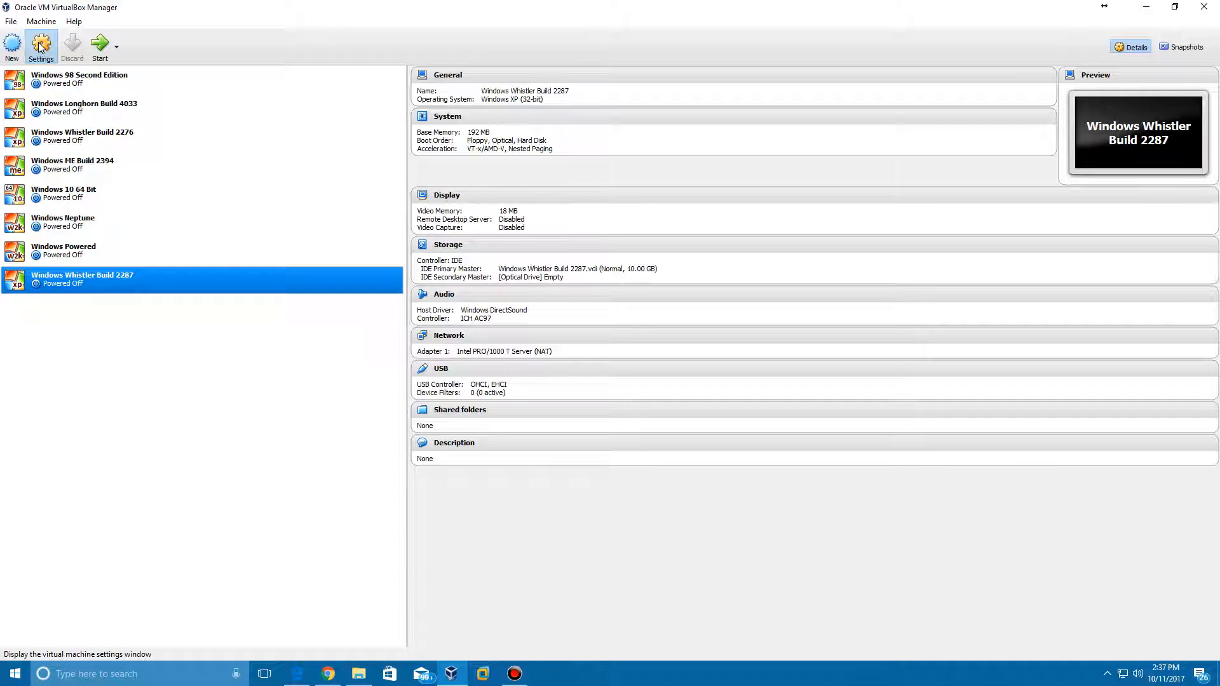
# Add a floppy controller to the machine's storage configuration
pyautogui.click(41, 47)
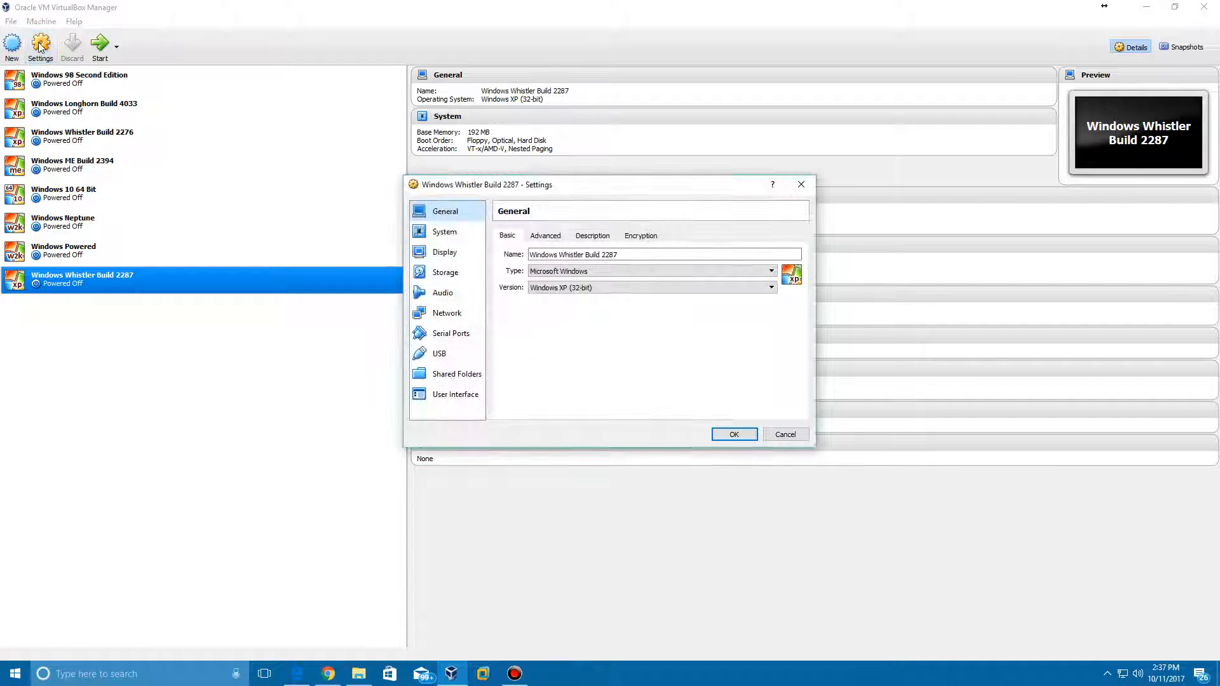
pyautogui.click(444, 272)
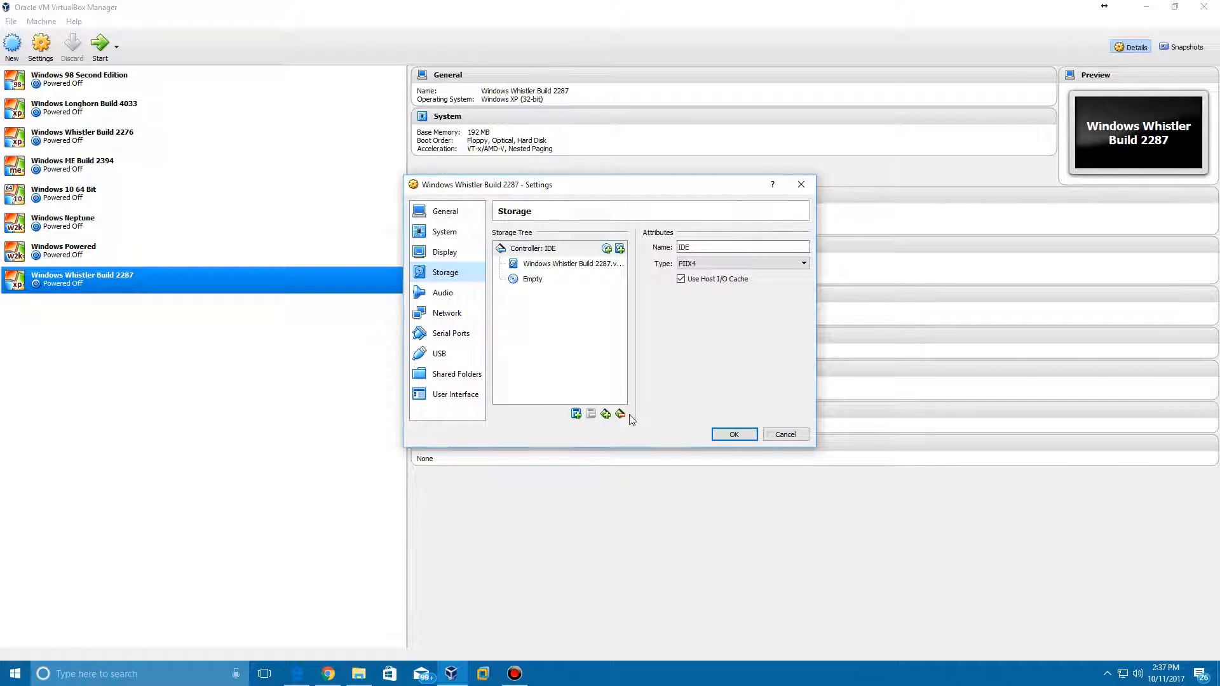
pyautogui.click(604, 413)
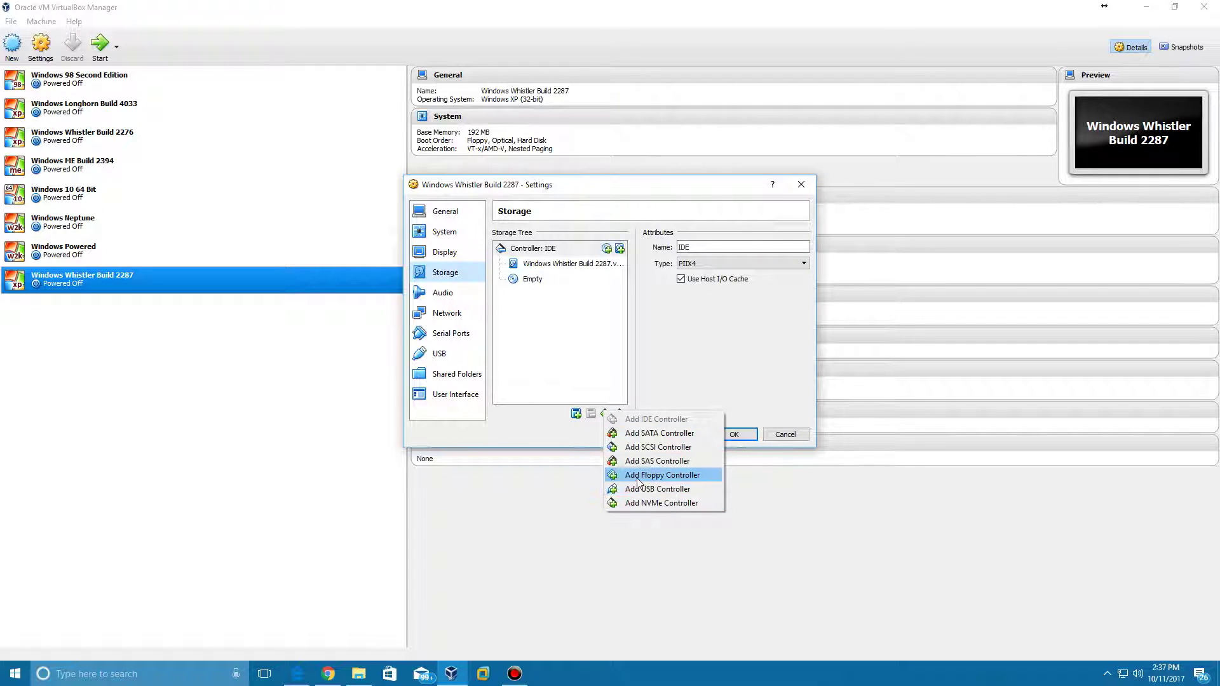
pyautogui.click(662, 474)
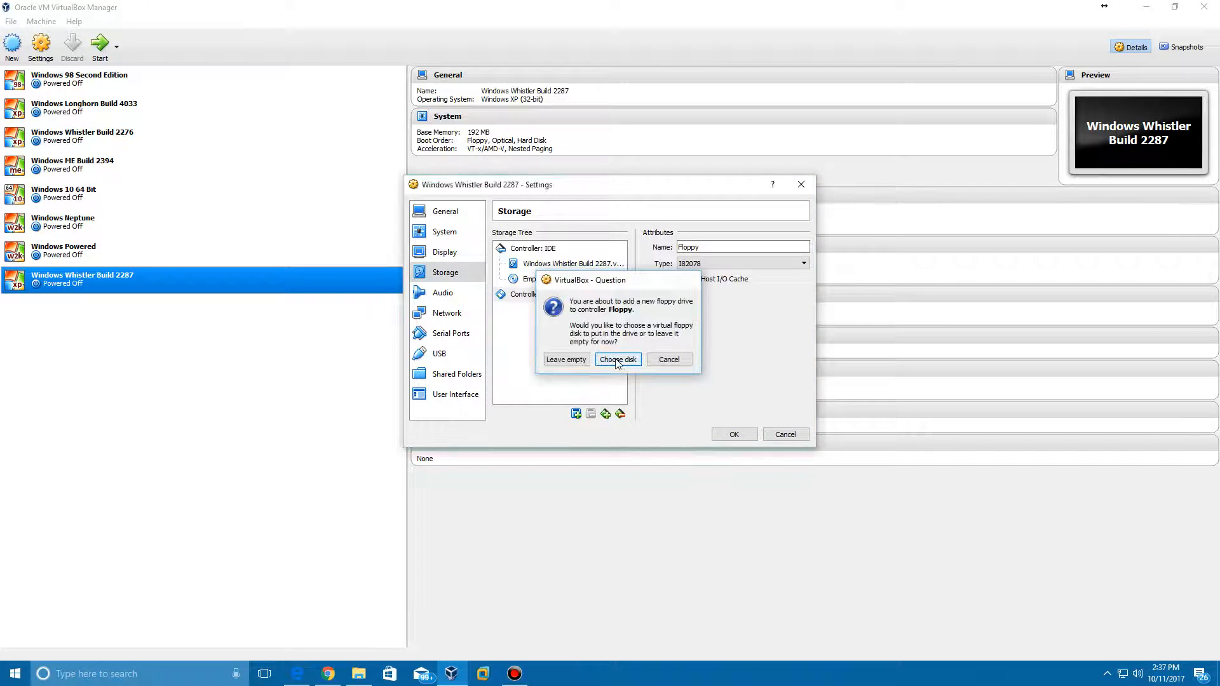
# Attach the MS-DOS Disk 1 - Setup 1.44 MB image to the floppy drive and save
pyautogui.click(618, 358)
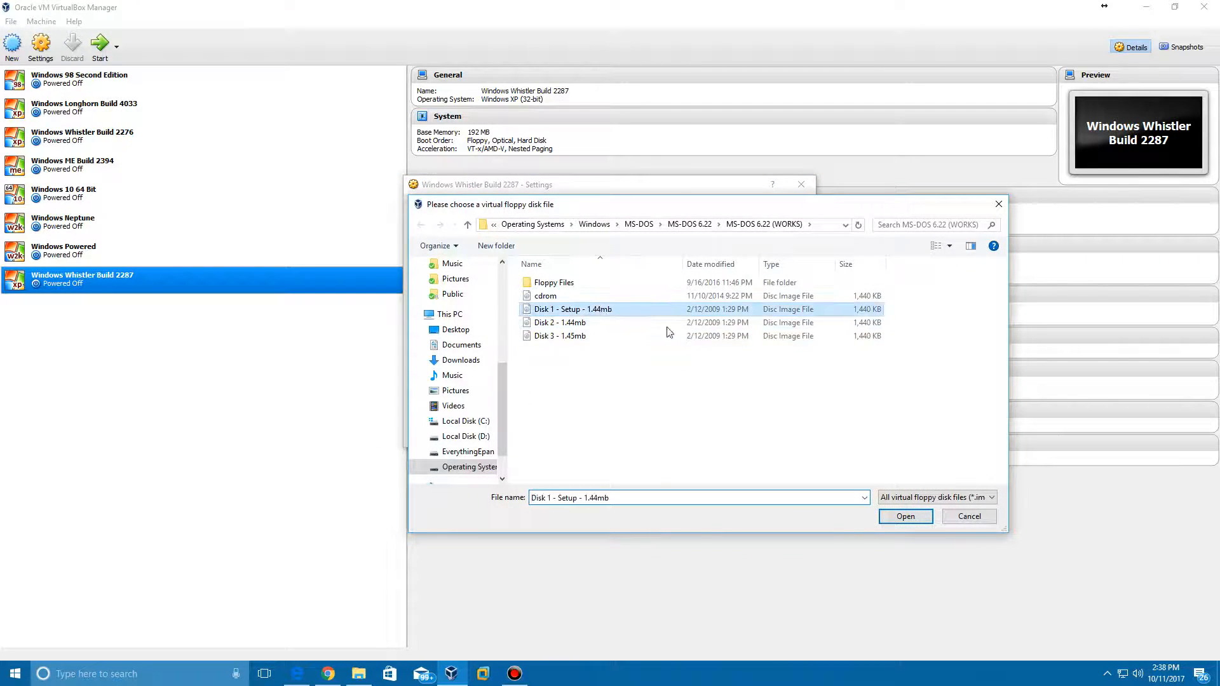
pyautogui.click(904, 515)
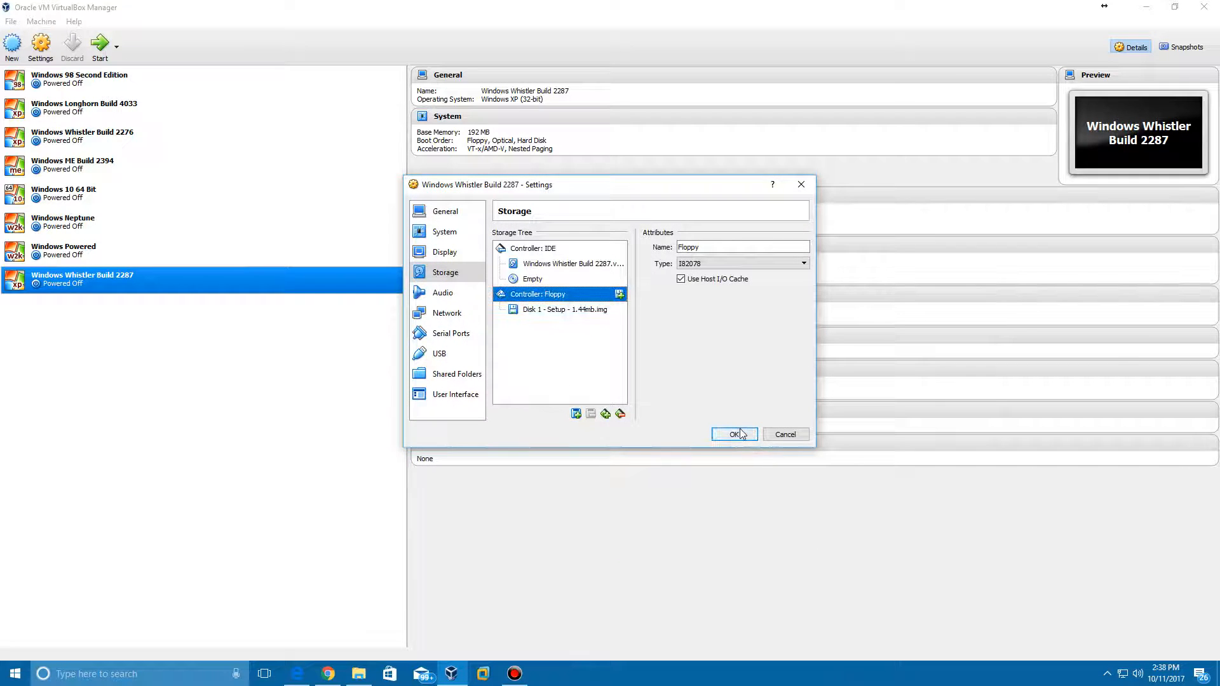
pyautogui.click(732, 435)
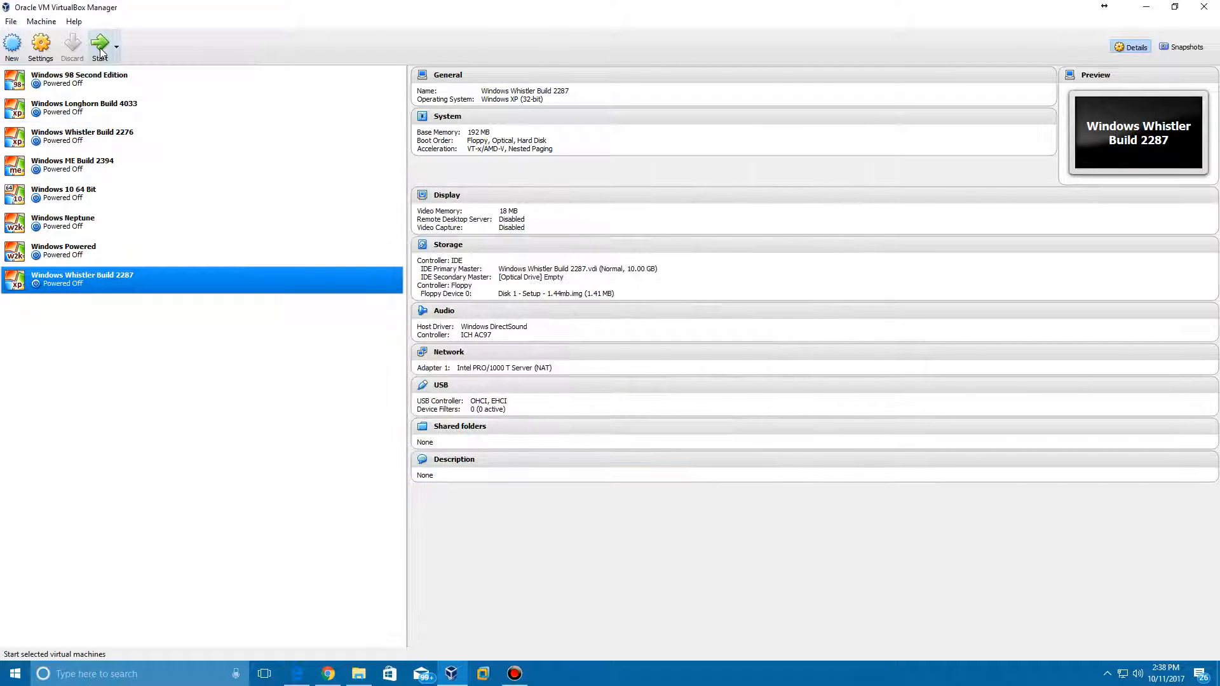
# Boot the machine and run MS-DOS 6.22 Setup through to the C:\> prompt
pyautogui.click(99, 45)
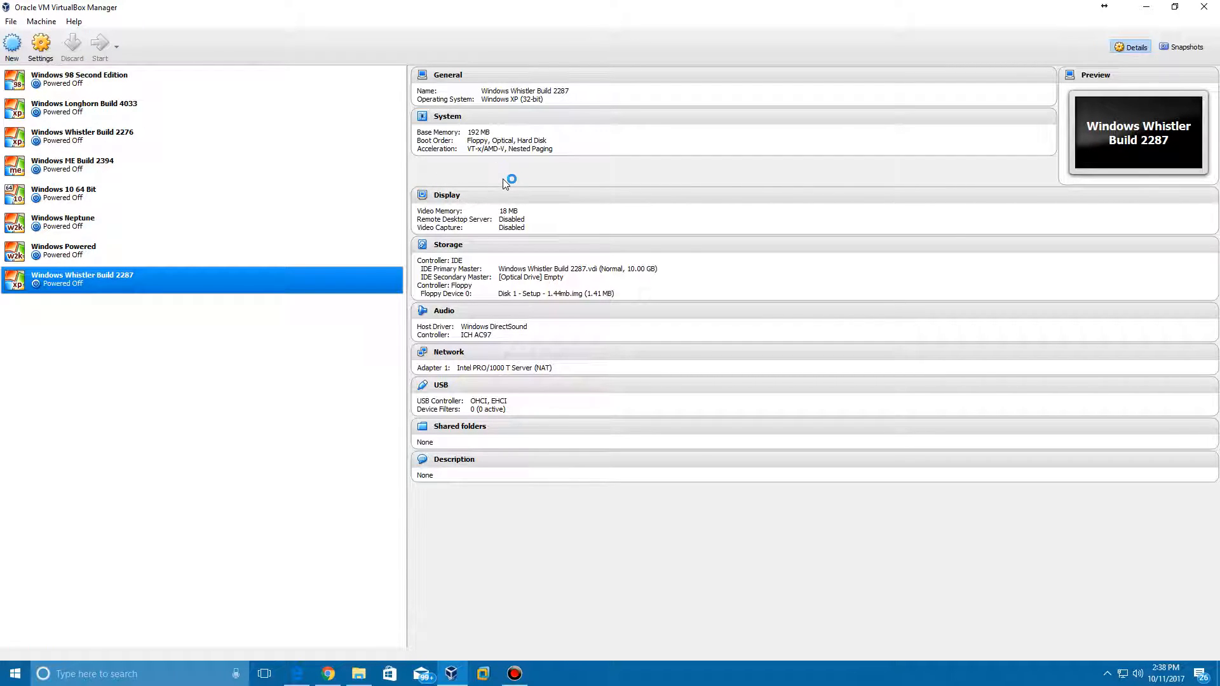
pyautogui.moveTo(488, 202)
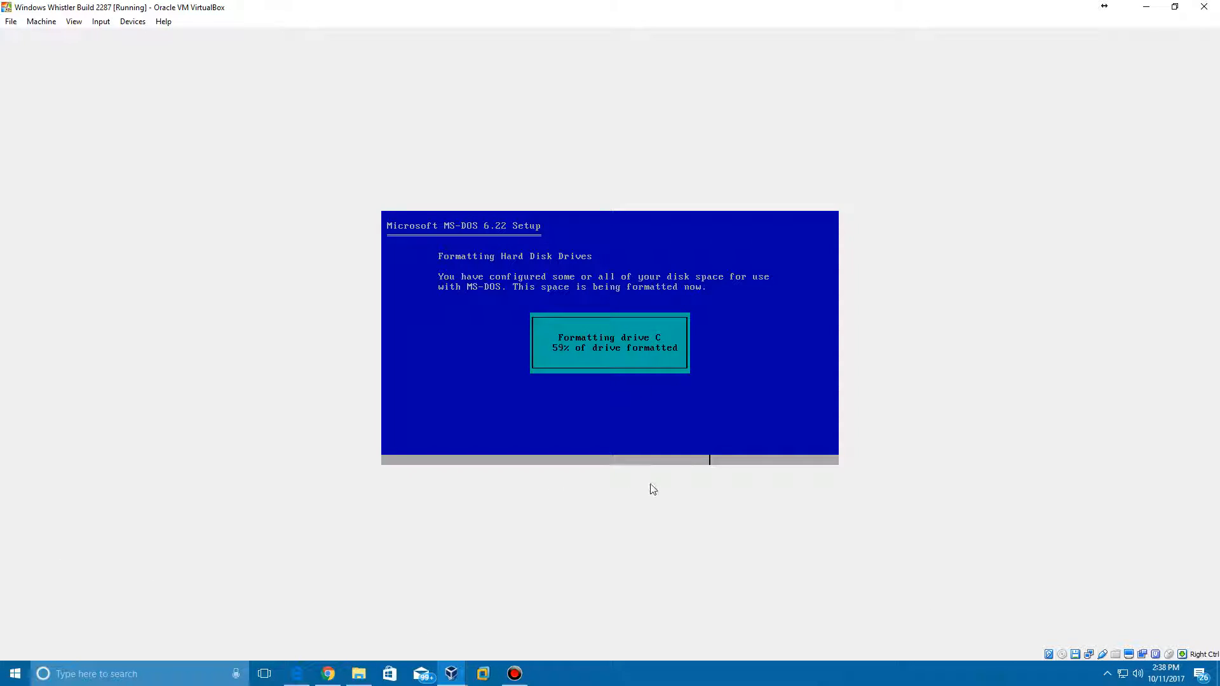
pyautogui.moveTo(539, 506)
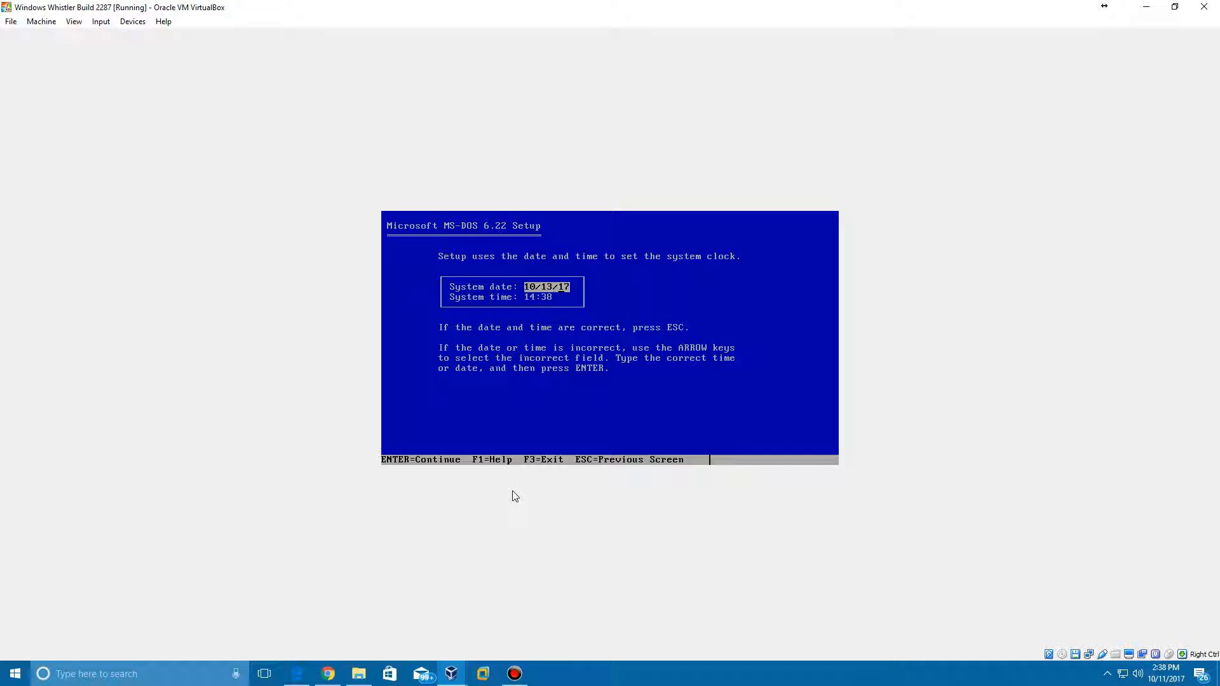
pyautogui.write('00')
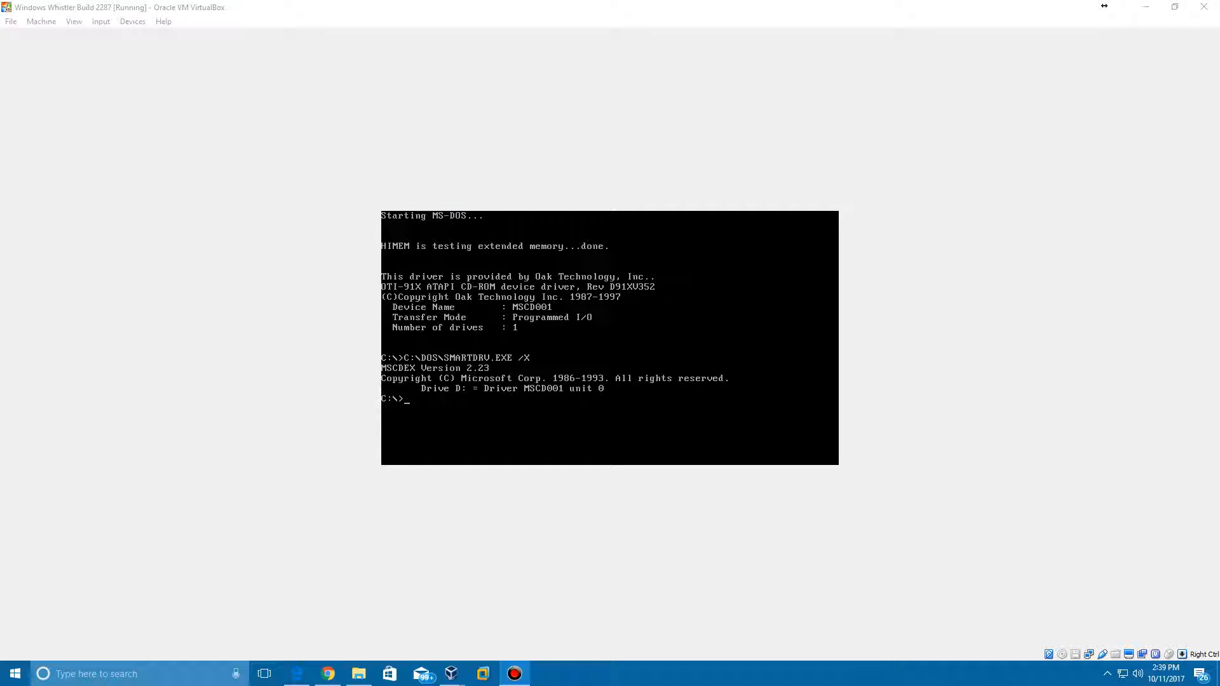
pyautogui.moveTo(1067, 660)
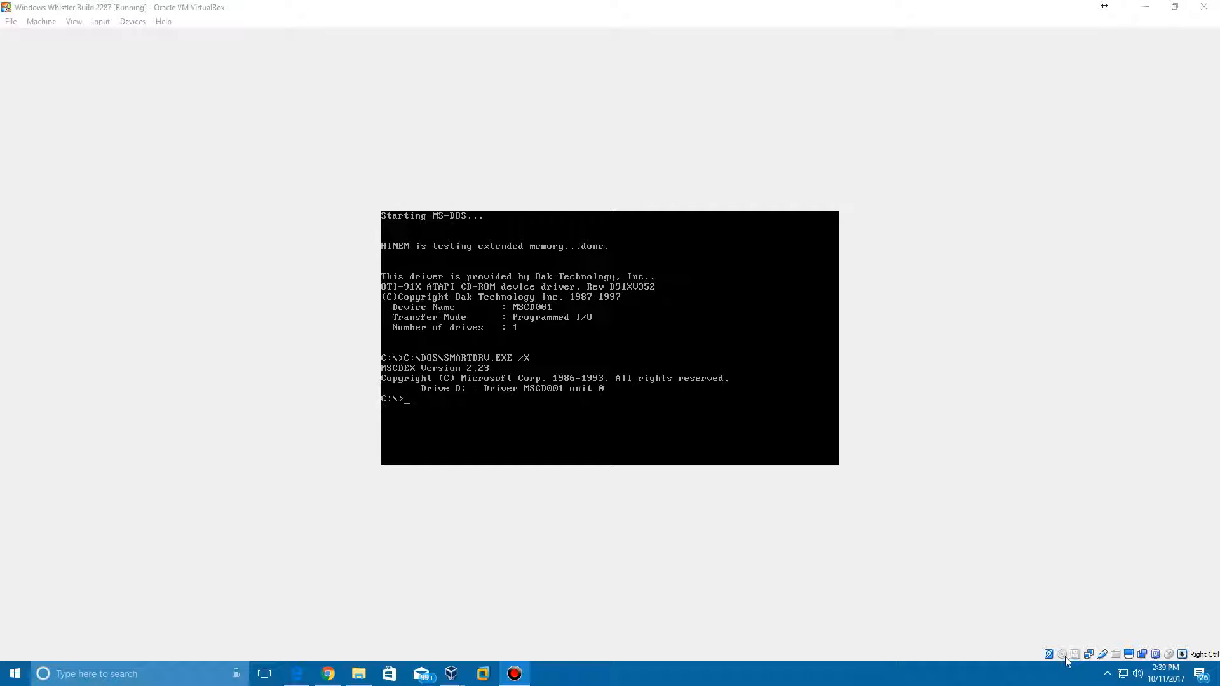
pyautogui.moveTo(796, 462)
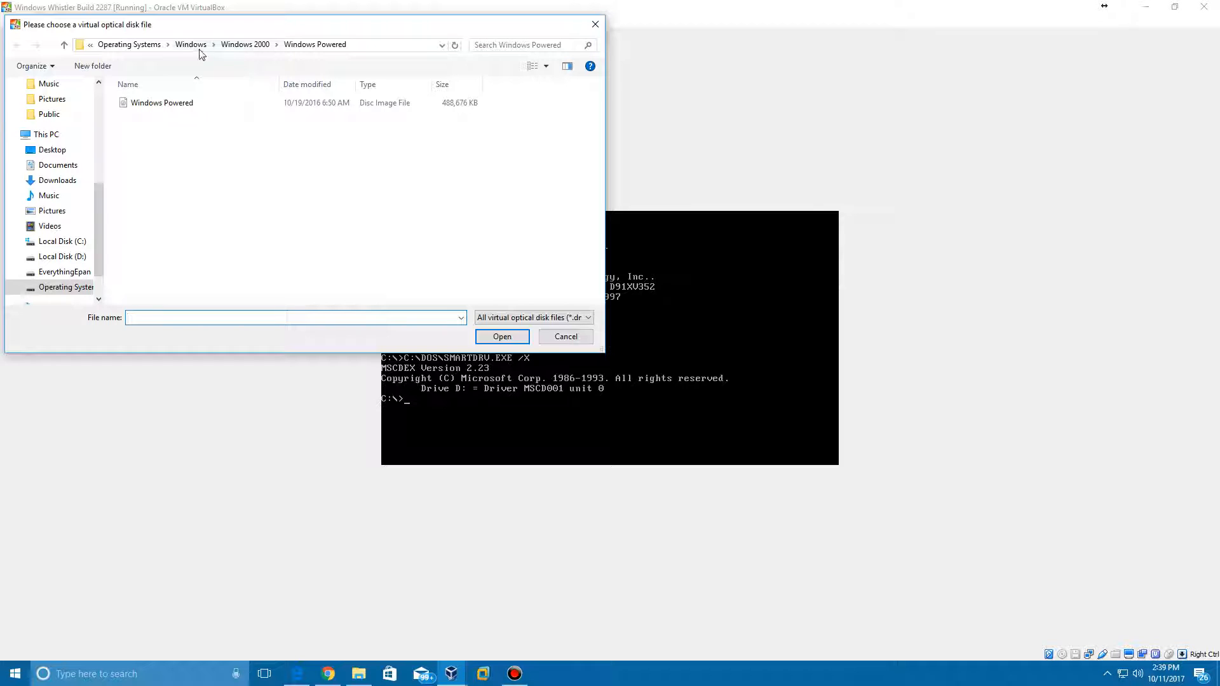
# Load the Windows Whistler Build 2287 disc image from the Builds 2250-2287 folder
pyautogui.click(191, 45)
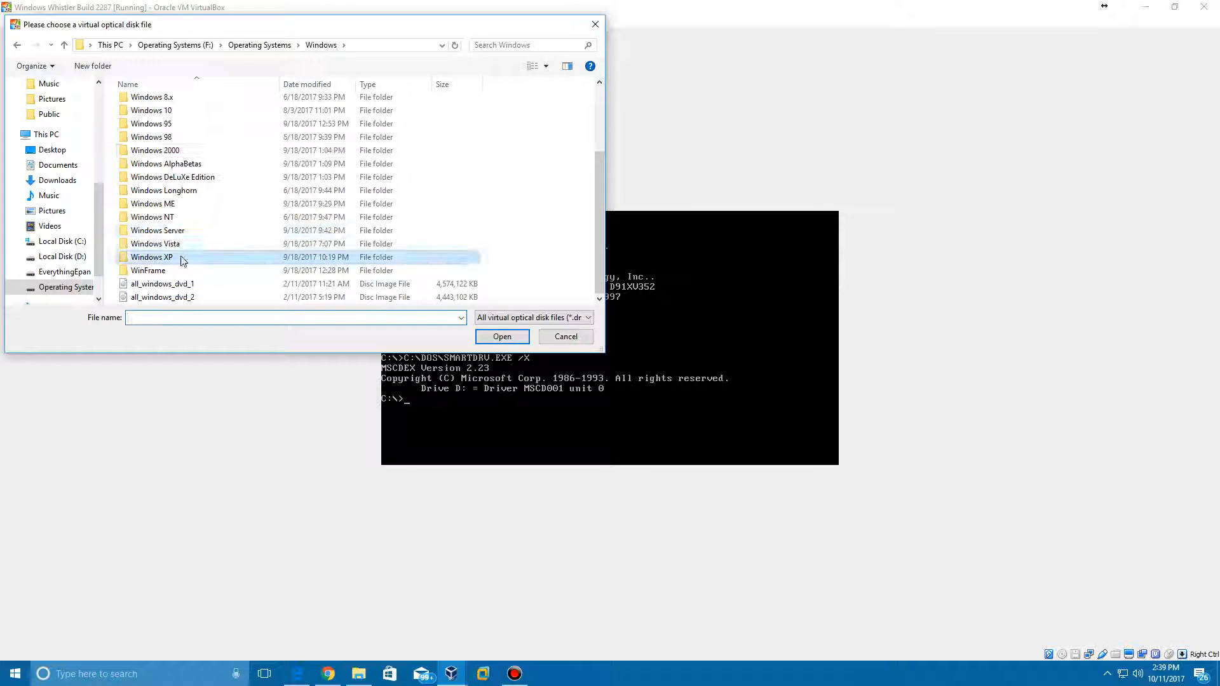
pyautogui.doubleClick(152, 256)
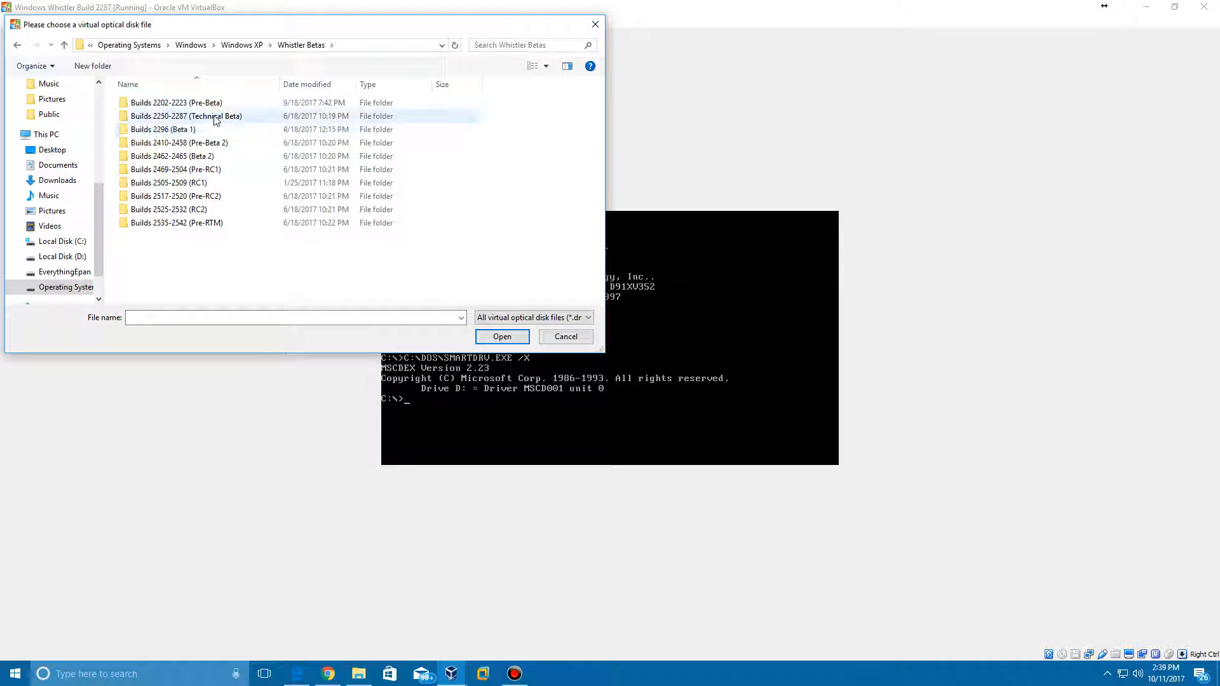
pyautogui.doubleClick(186, 116)
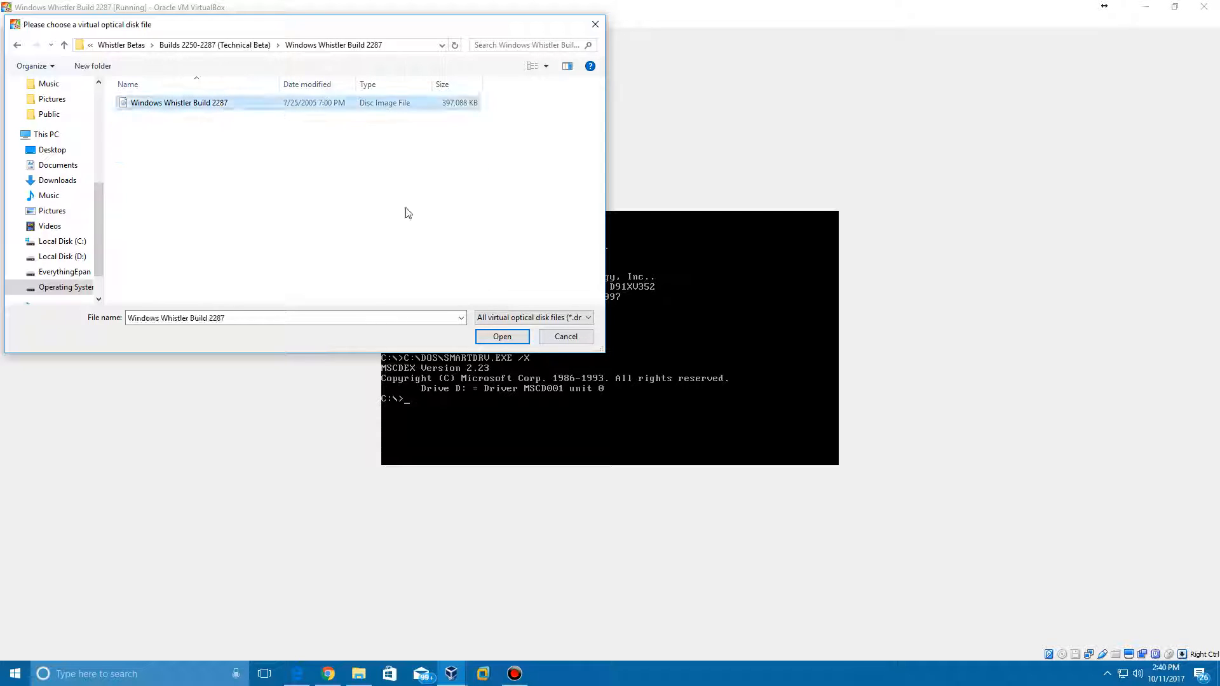
pyautogui.click(501, 336)
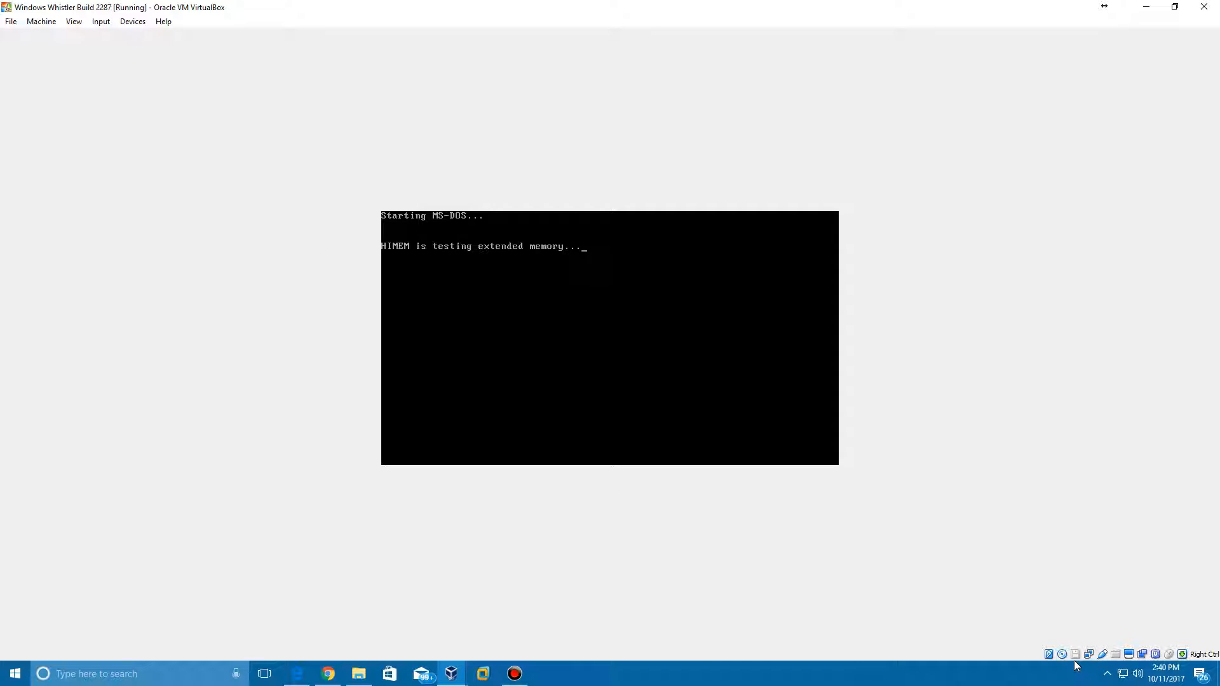
pyautogui.moveTo(1059, 653)
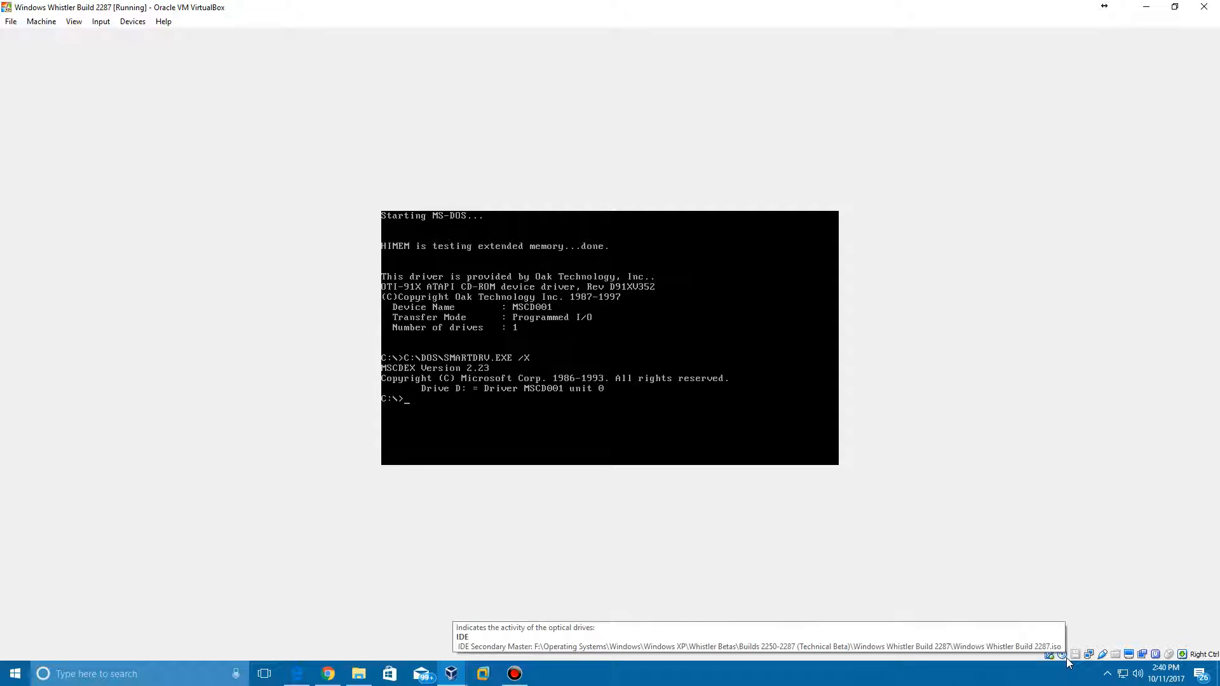
pyautogui.moveTo(1048, 653)
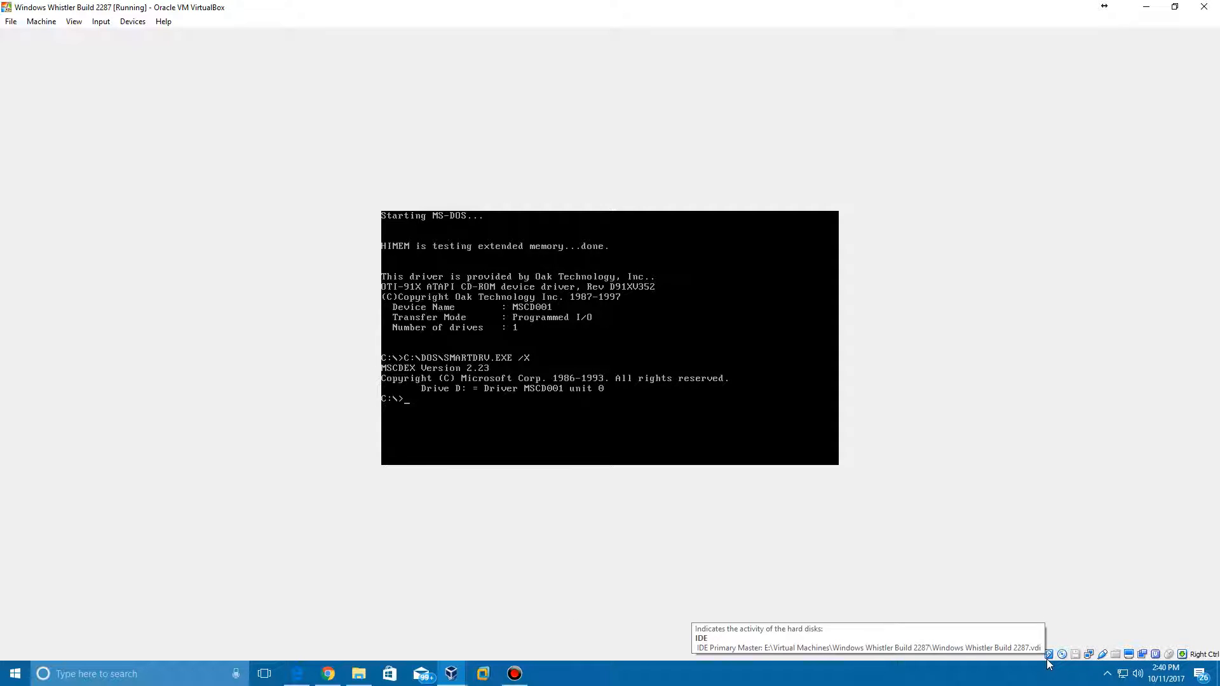
# Switch to drive D:, list its contents and try running setup from the CD root
pyautogui.write('D:')
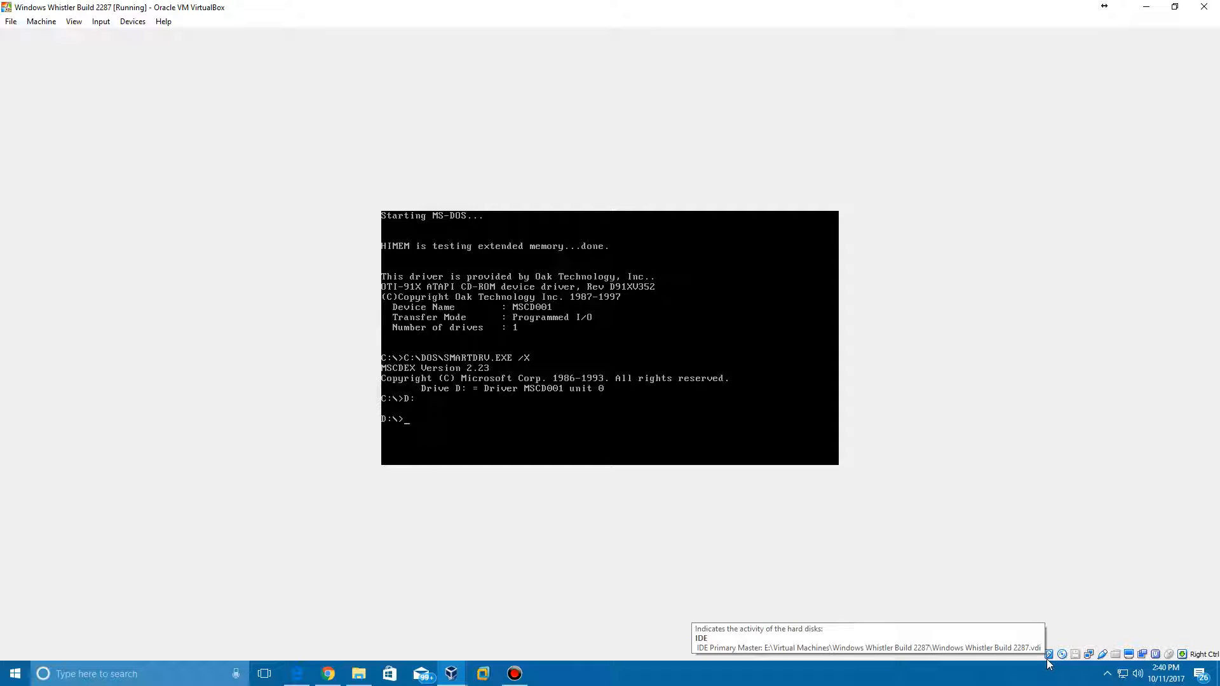
pyautogui.write('dir')
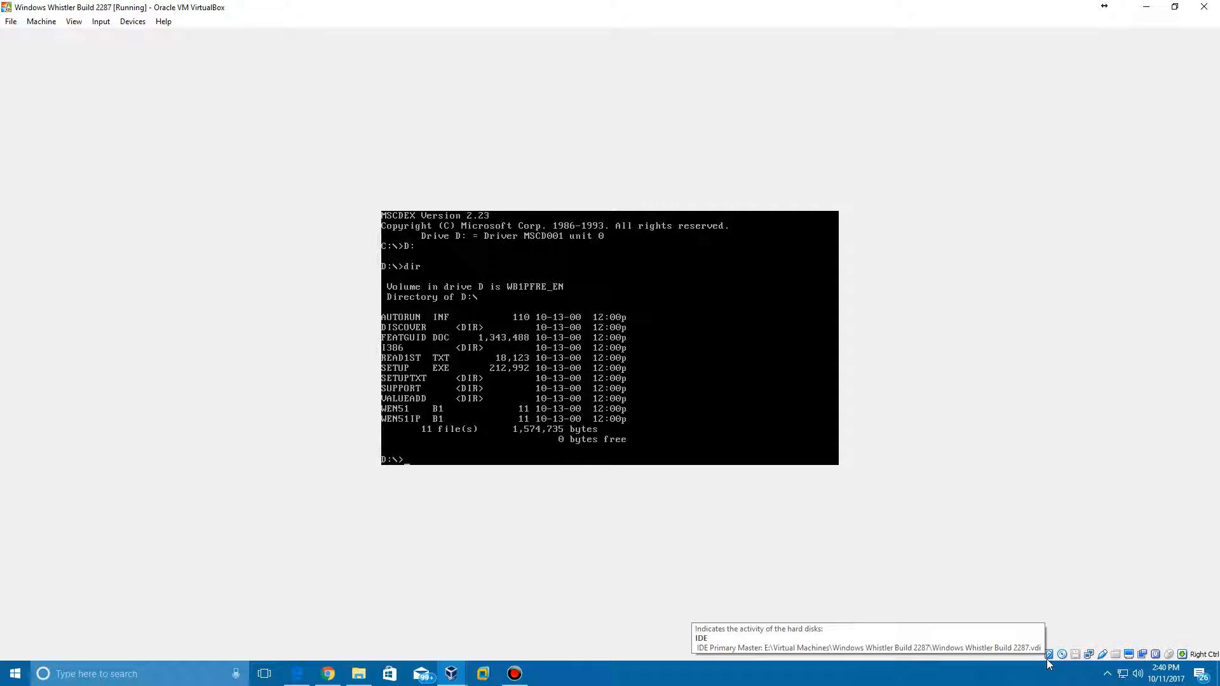
pyautogui.write('setup')
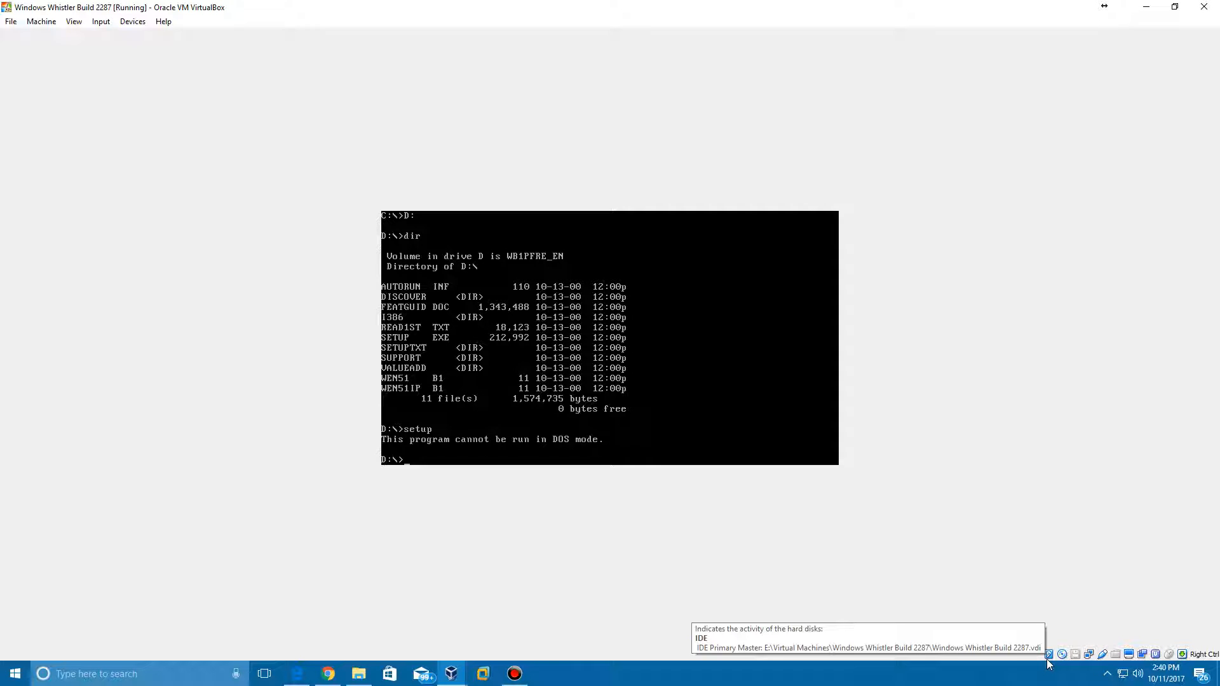
pyautogui.write('d')
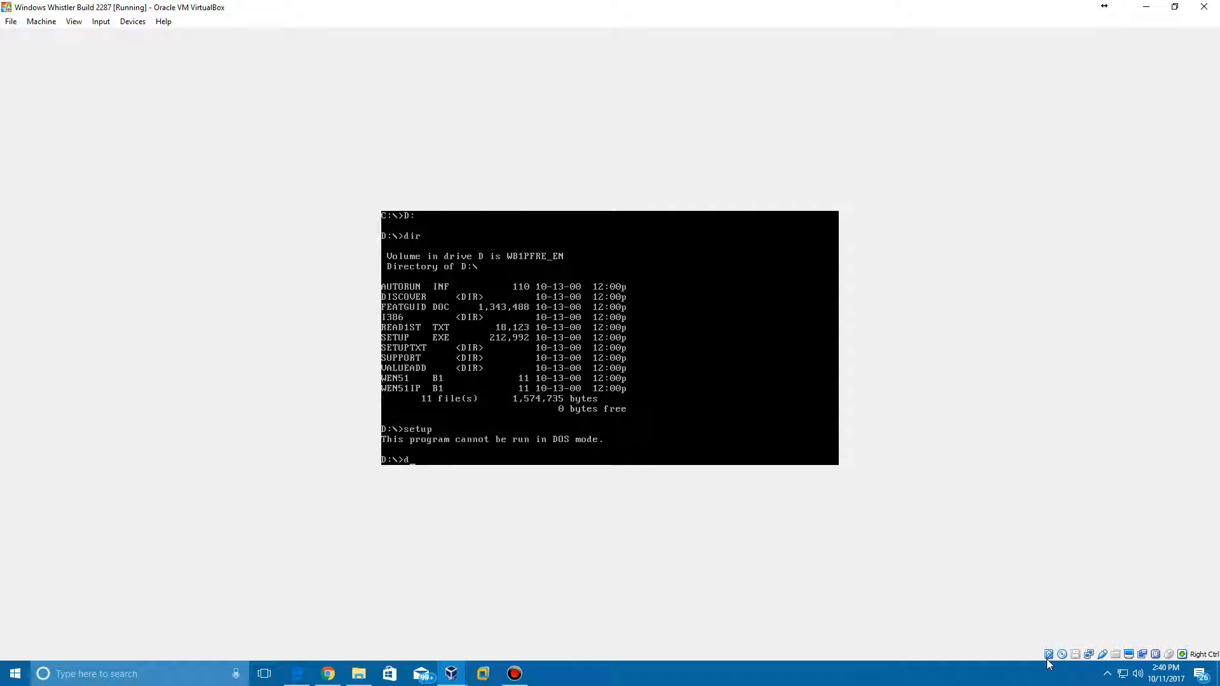
# Enter the I386 folder and launch Whistler setup with winnt /b
pyautogui.write('cd i')
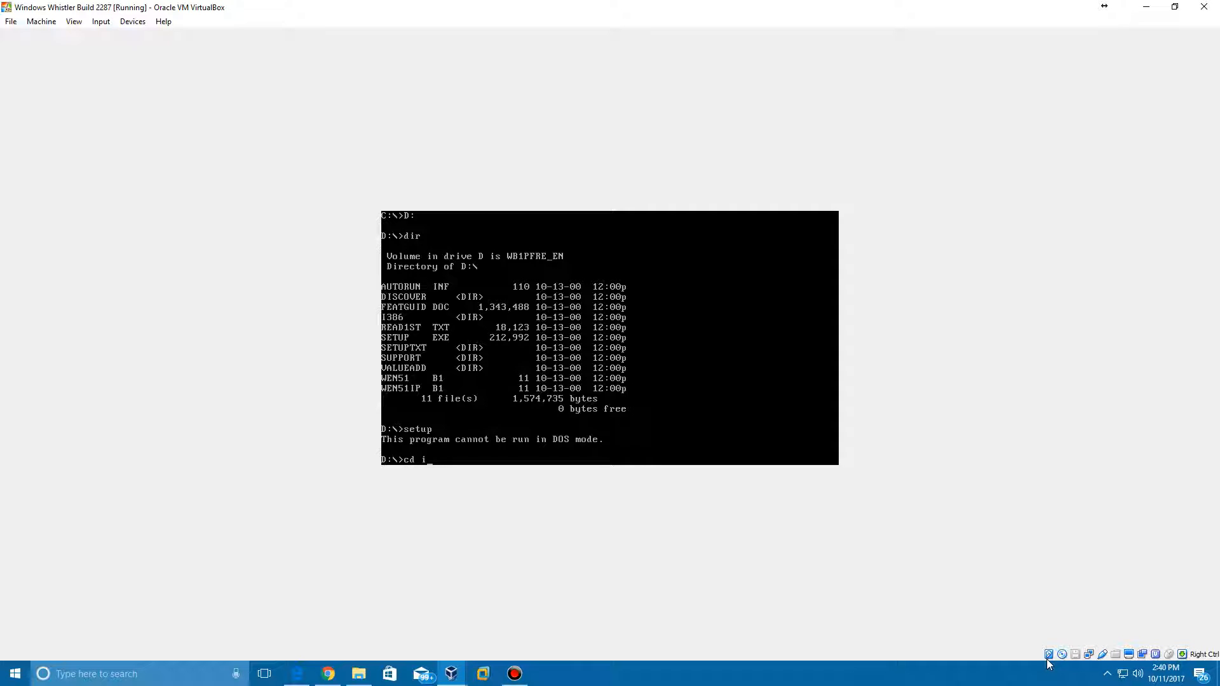
pyautogui.press('Return')
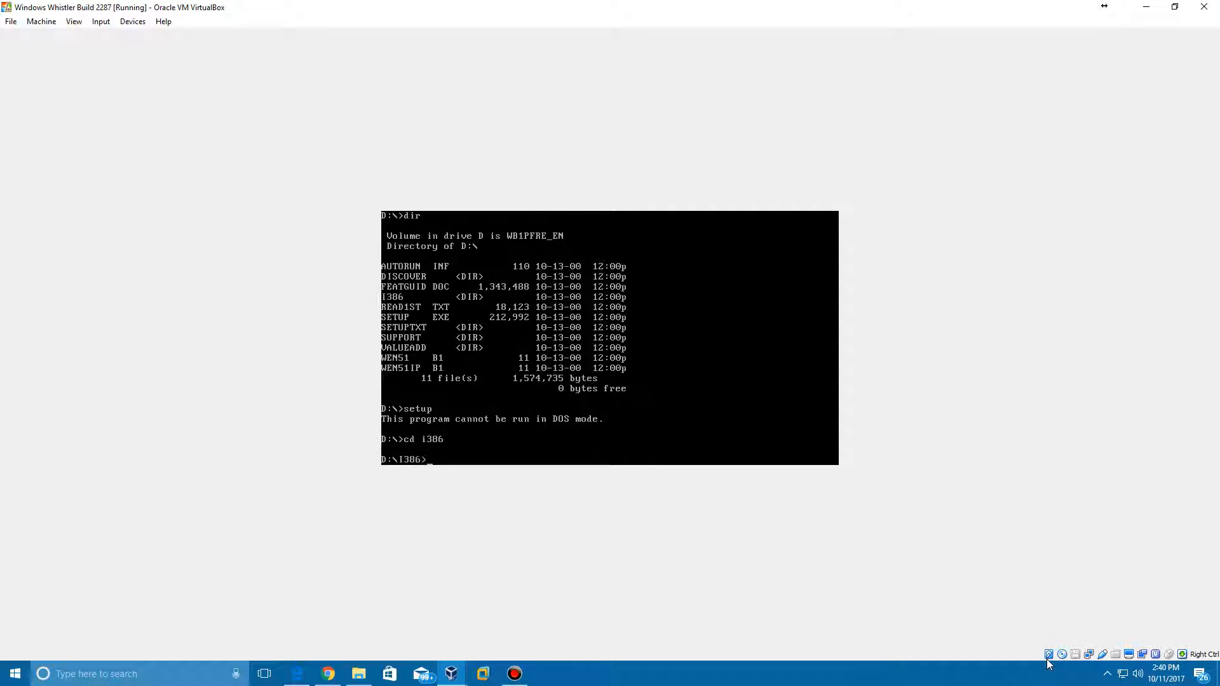
pyautogui.write('winnt')
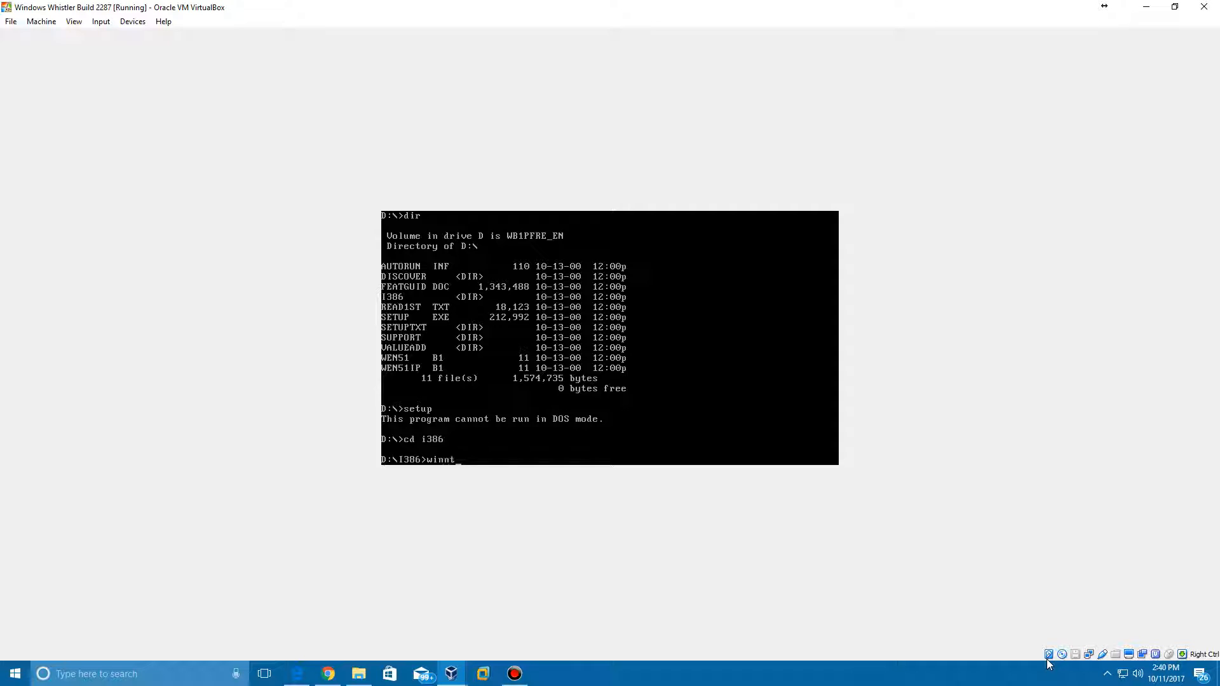
pyautogui.write('/b')
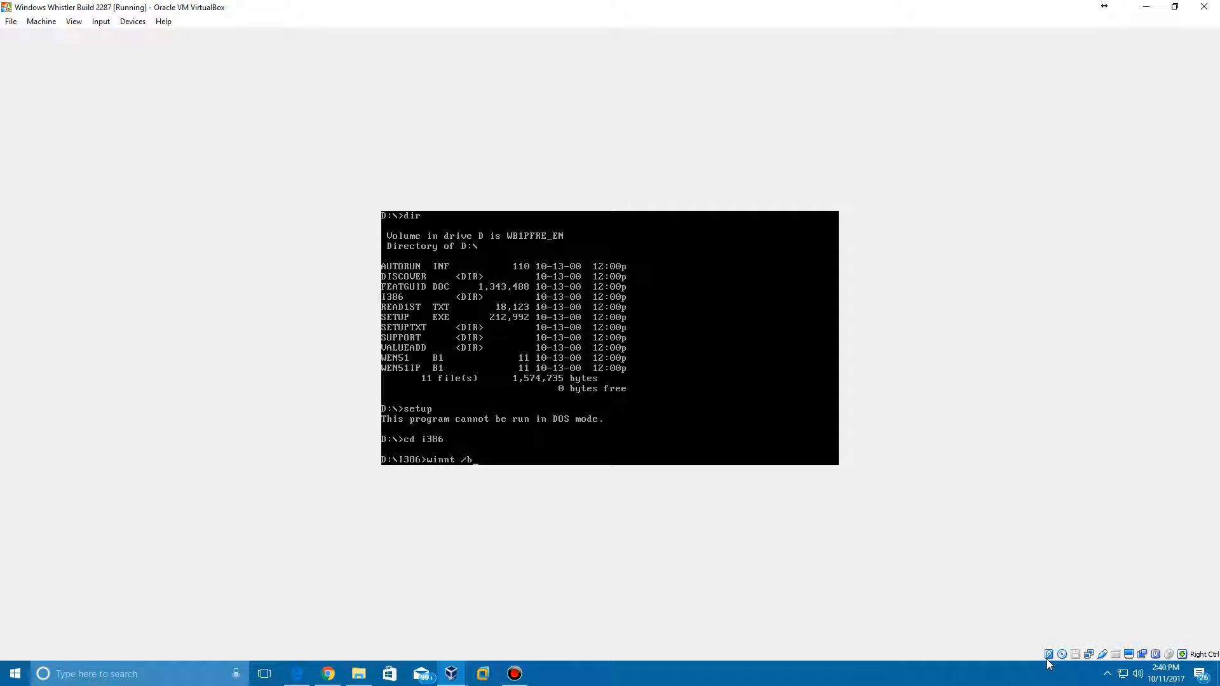
pyautogui.press('Return')
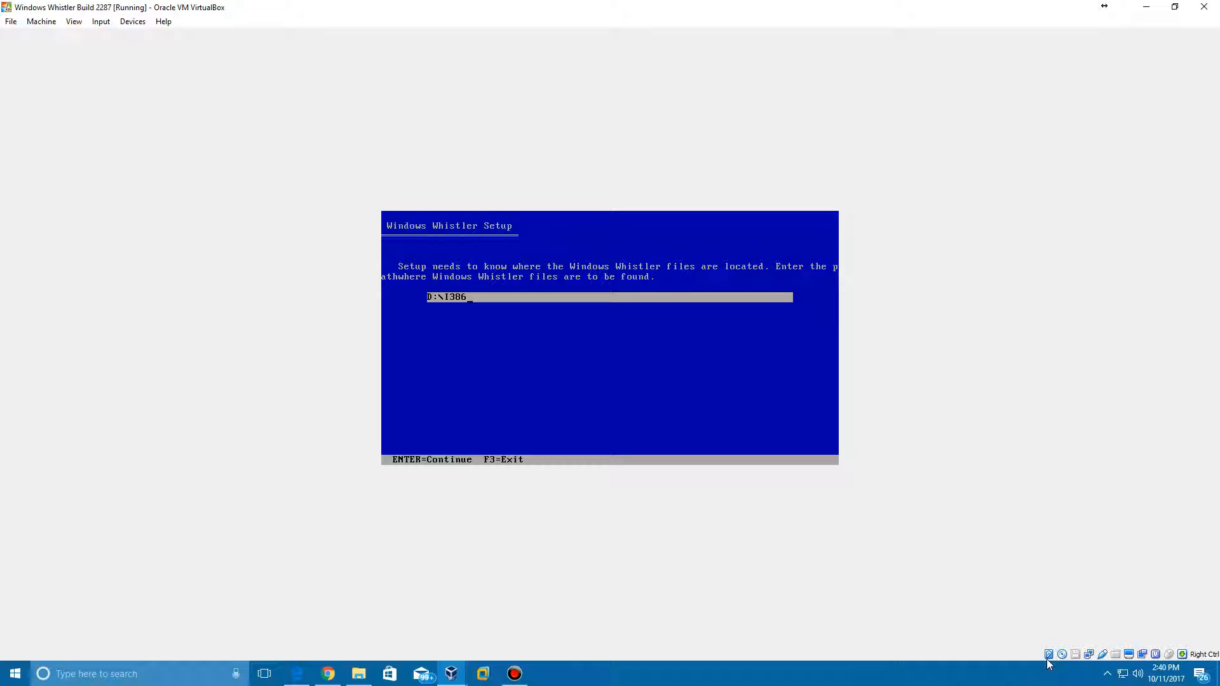
# Confirm D:\I386 as the setup files location and let the DOS portion copy files
pyautogui.press('Return')
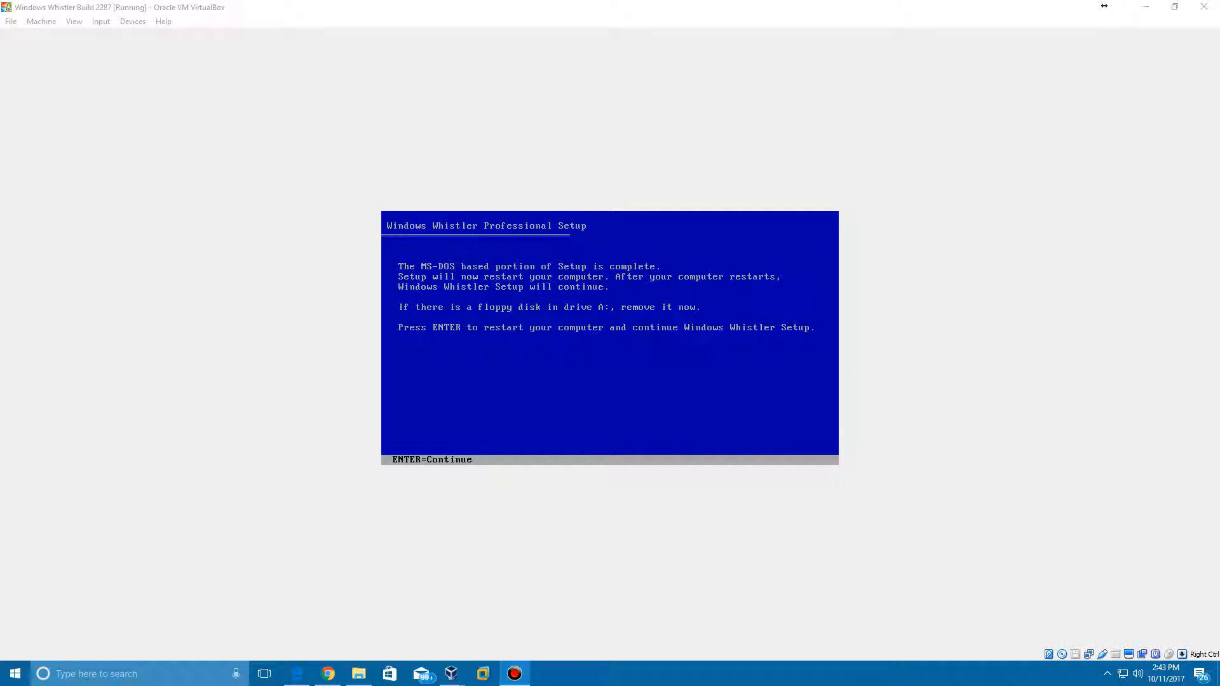
pyautogui.moveTo(964, 371)
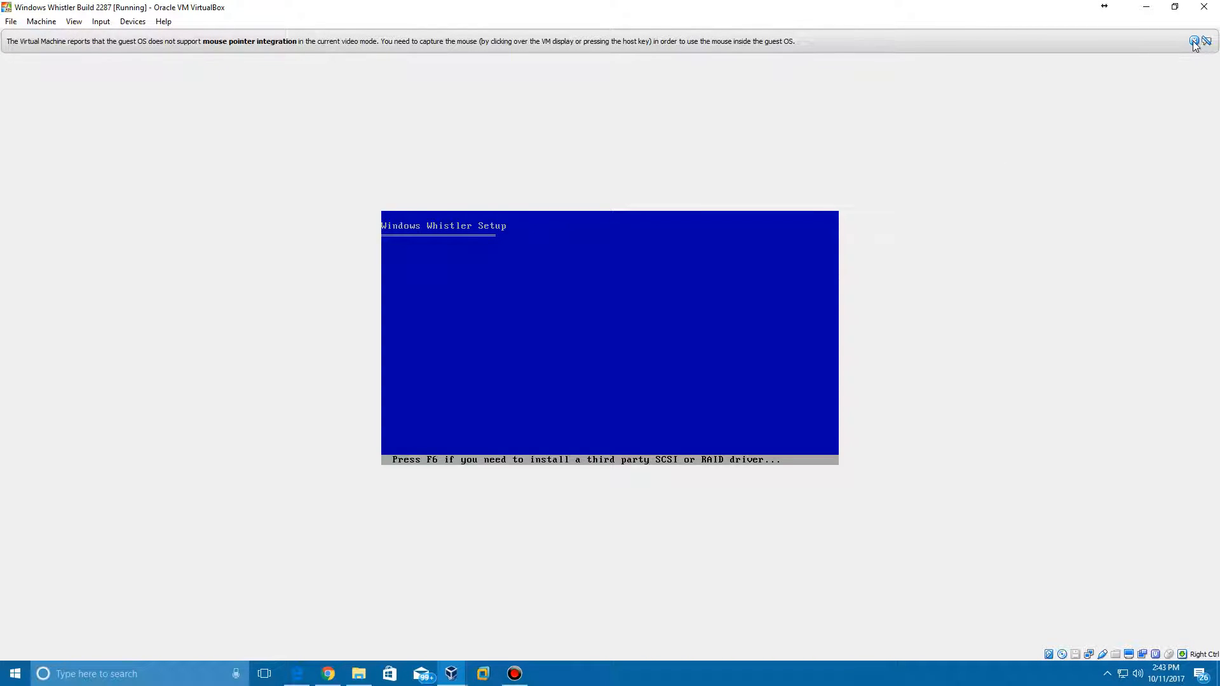
# Focus the VM display while text-mode setup loads the licensing agreement
pyautogui.click(1204, 40)
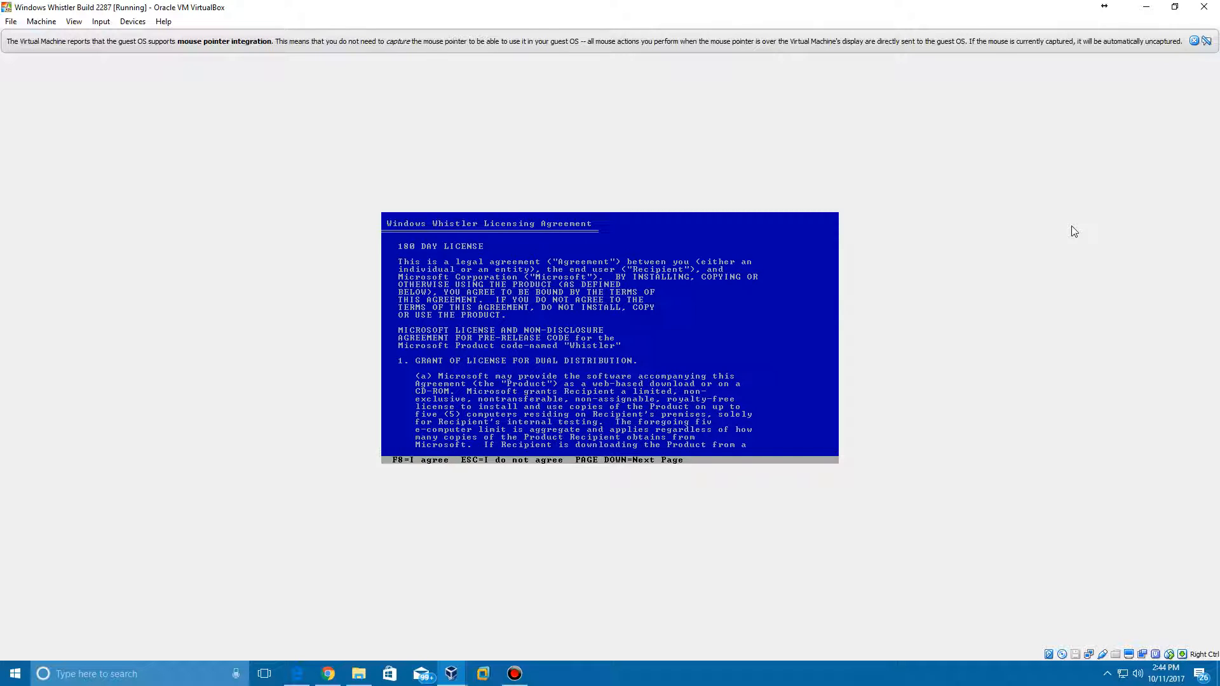
# Agree to the license with F8 and install Whistler on the existing C: partition
pyautogui.press('f8')
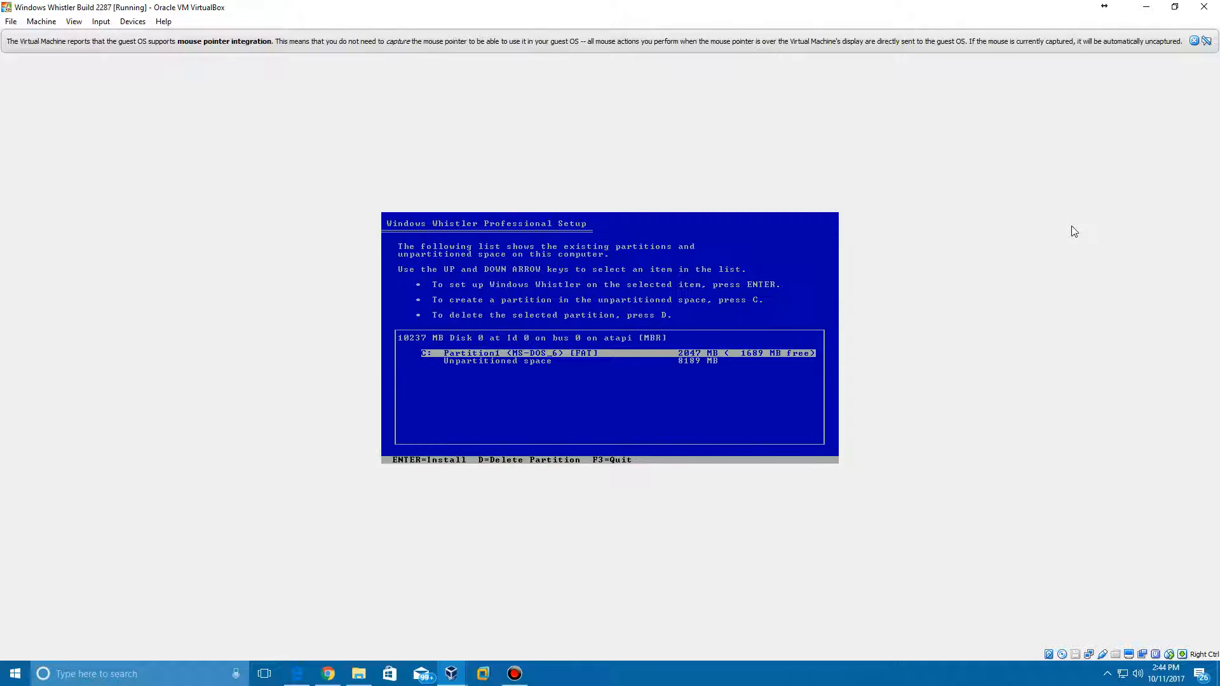
pyautogui.press('Down')
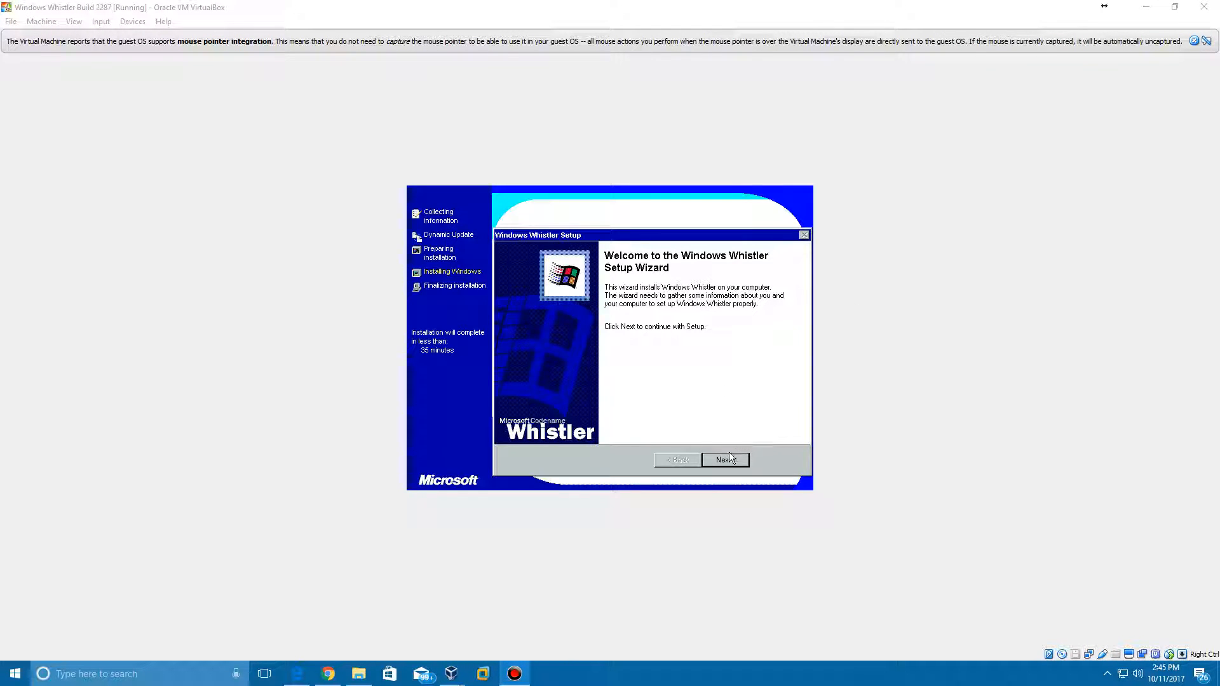
# Continue past the Setup Wizard welcome page to Regional Settings
pyautogui.click(724, 459)
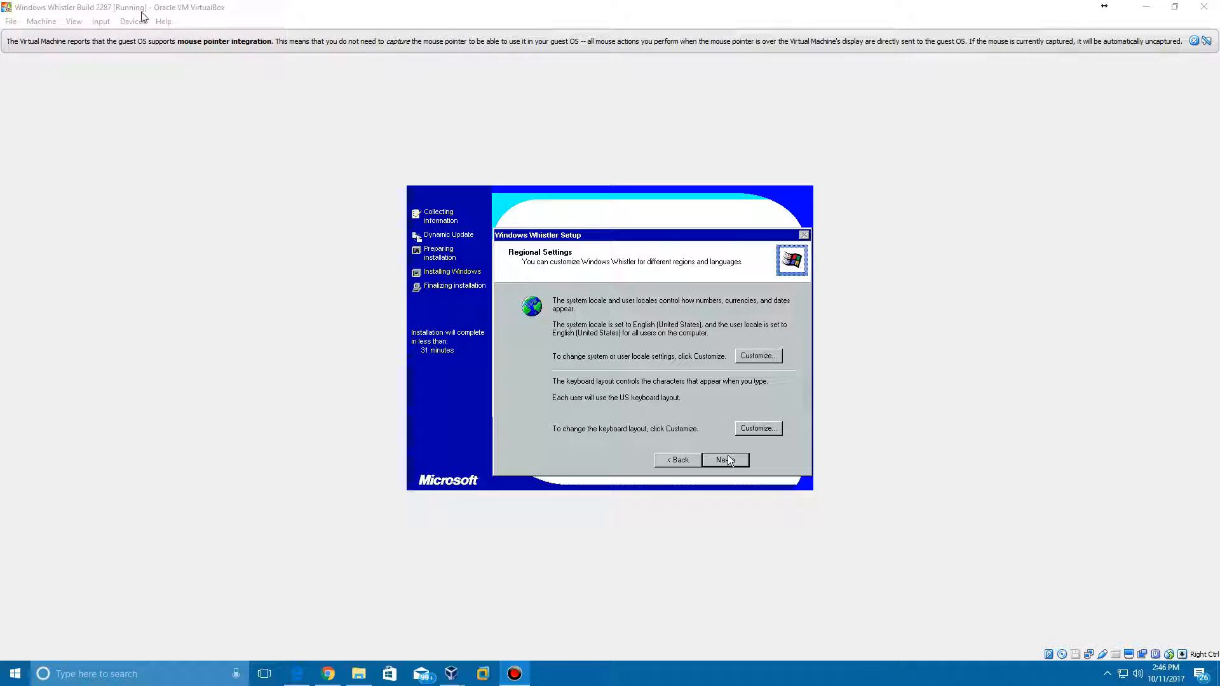
pyautogui.moveTo(128, 59)
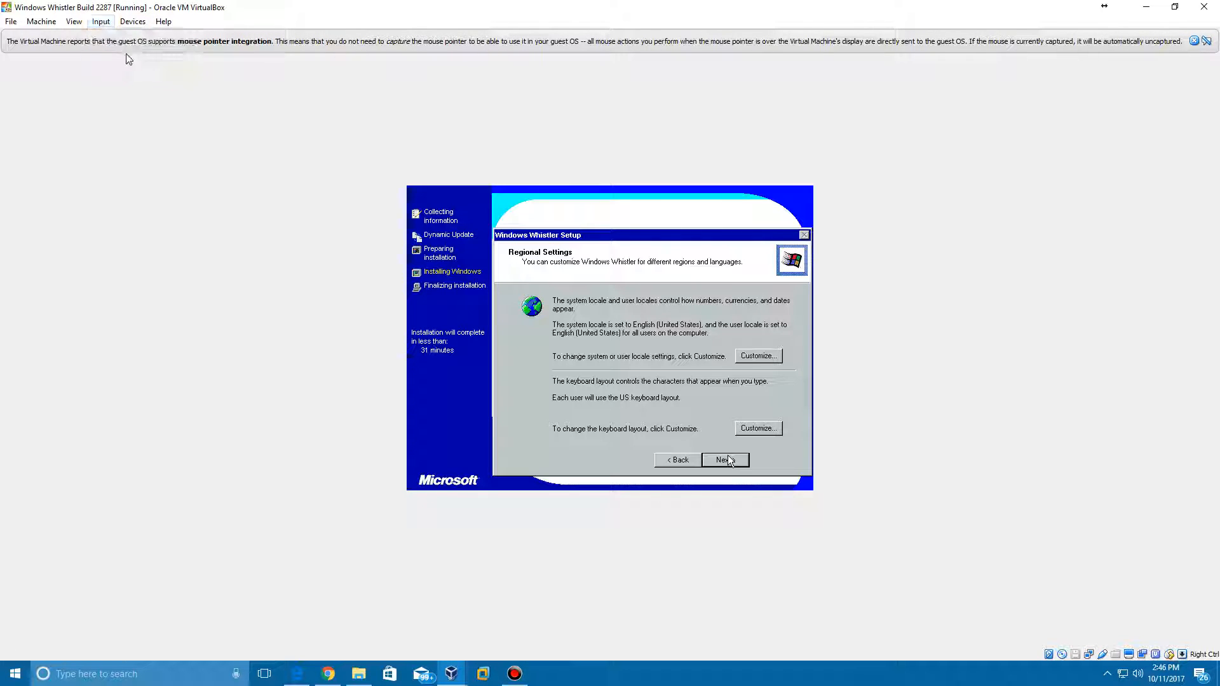
pyautogui.moveTo(729, 445)
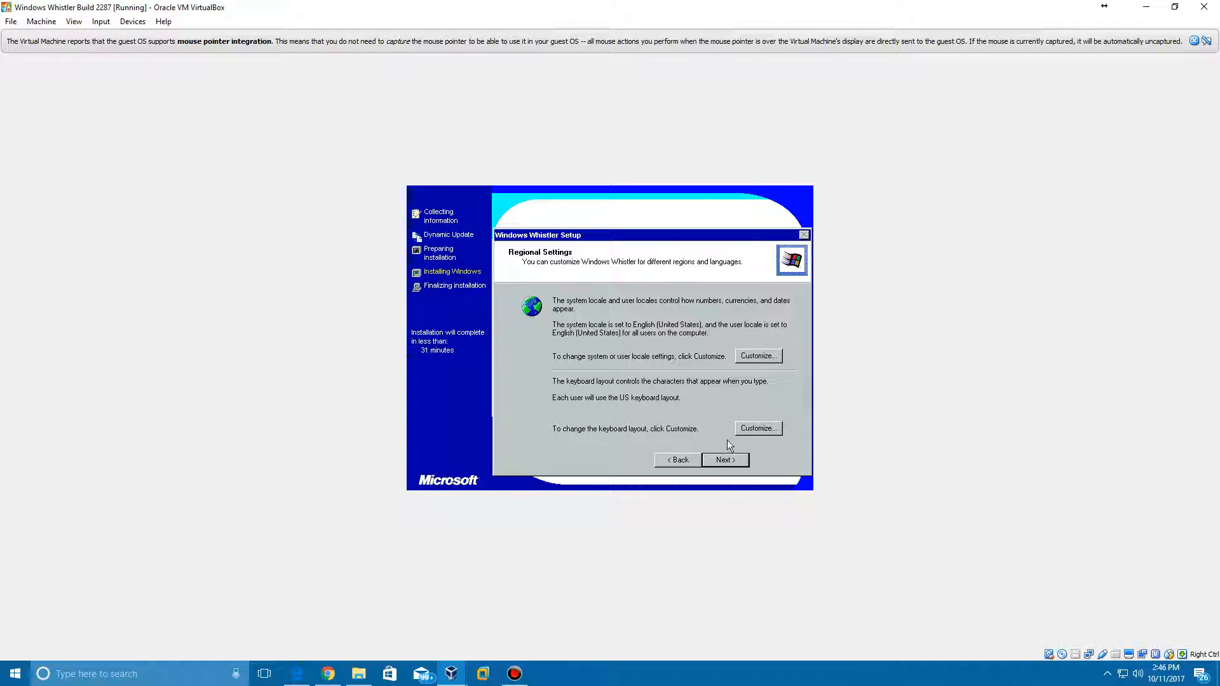
# Accept regional settings and enter the owner name EverythingEpan
pyautogui.click(723, 460)
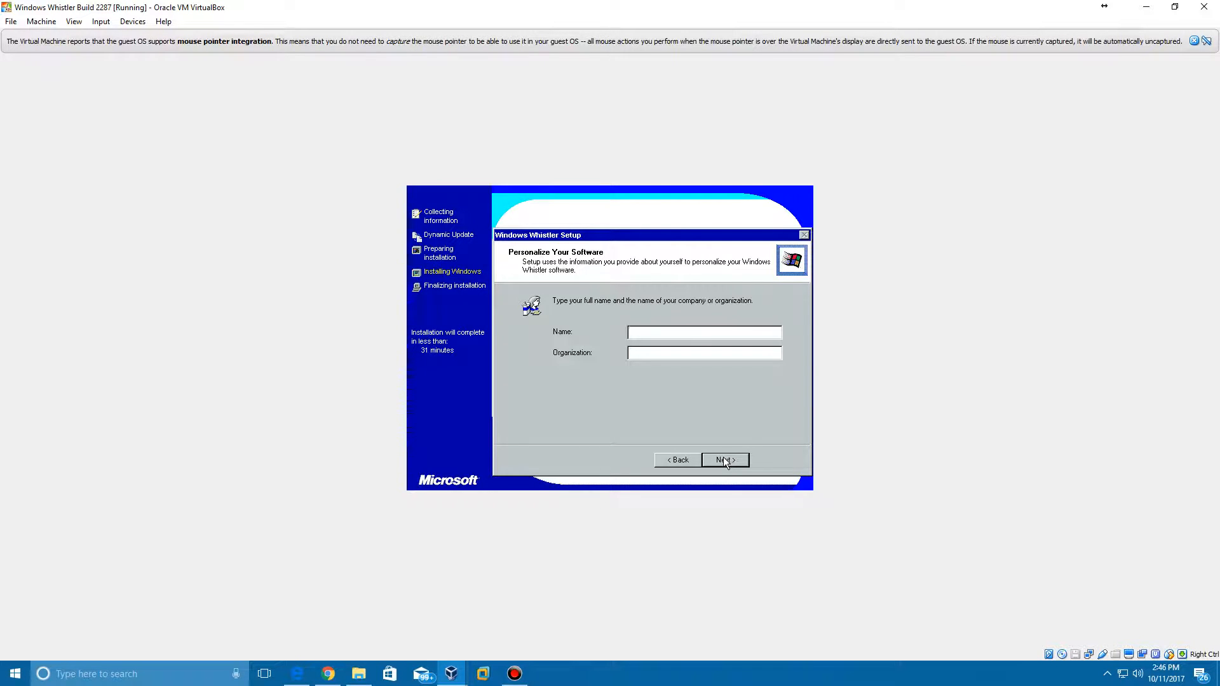
pyautogui.write('E')
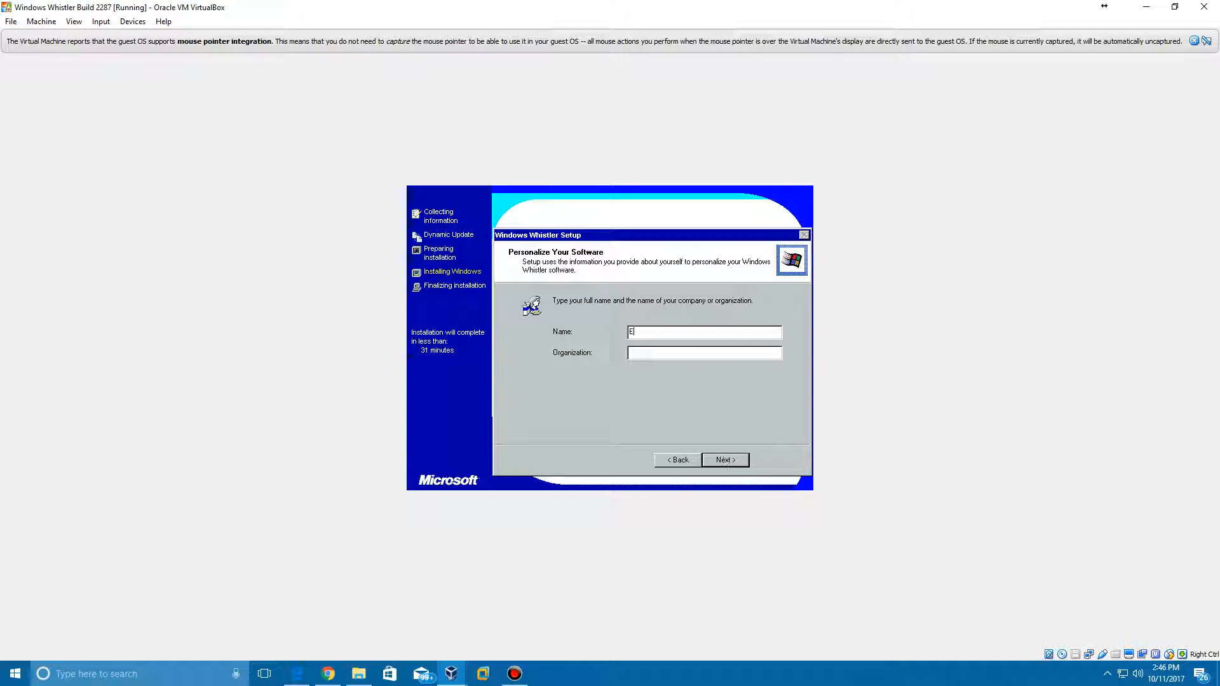
pyautogui.write('verythingEpan')
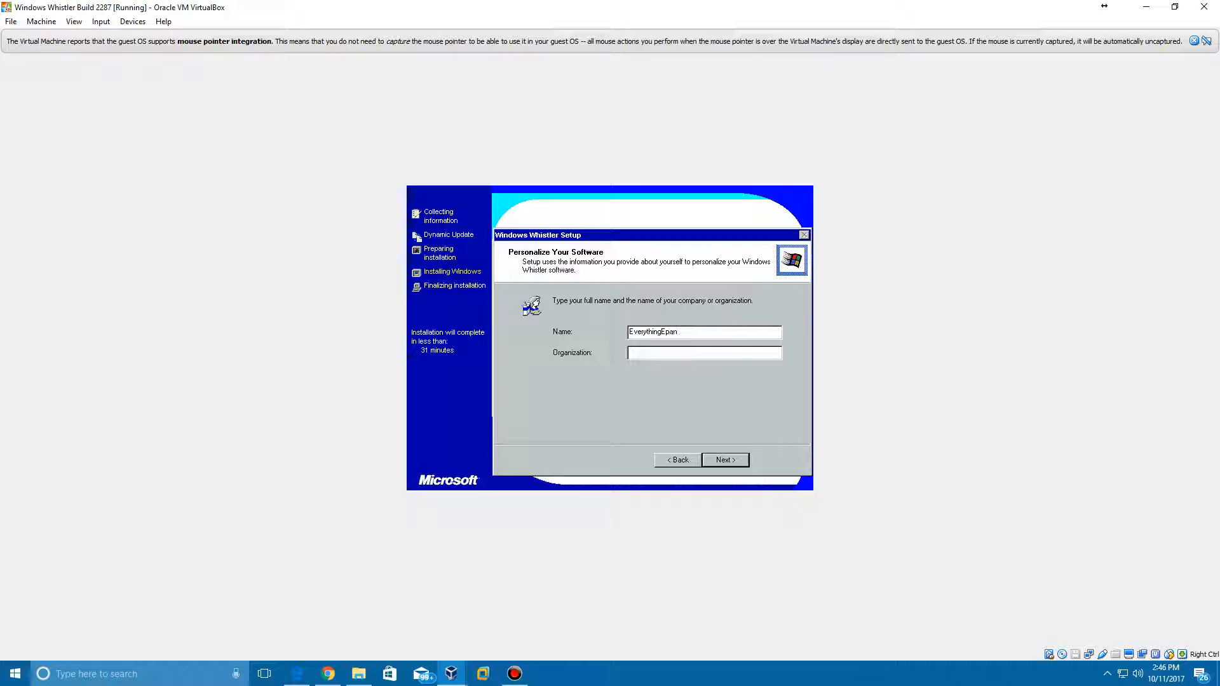
pyautogui.click(723, 460)
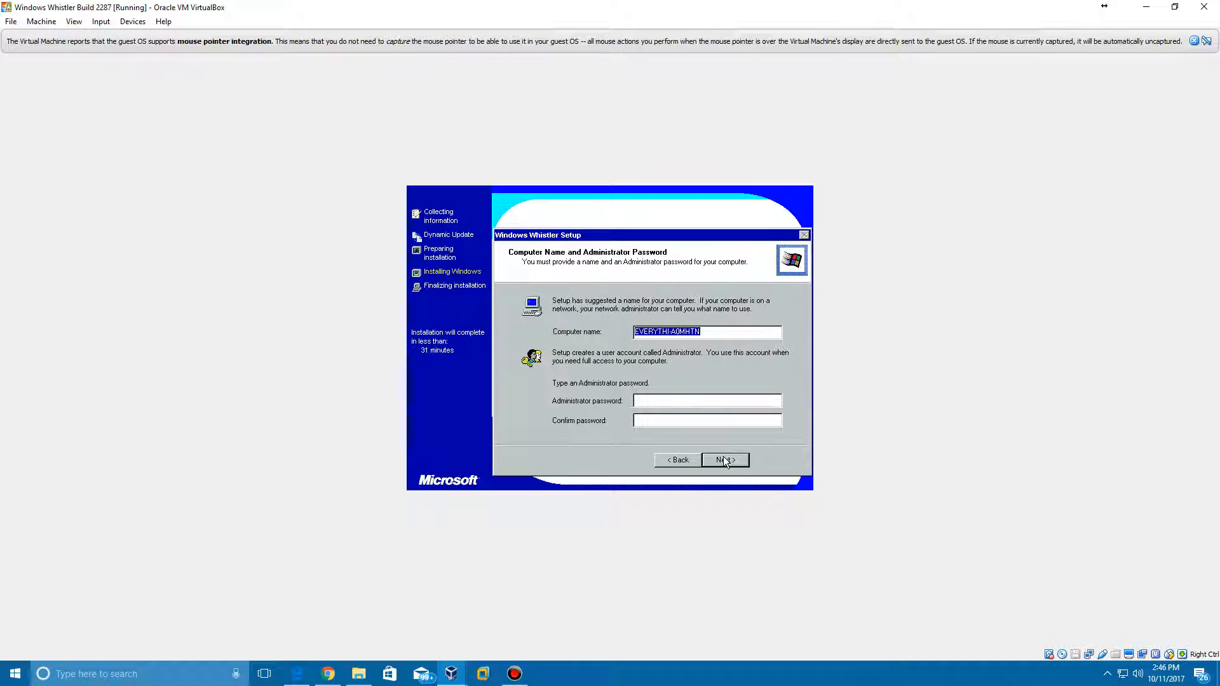
# Set the computer name WHISTLER-2287 and accept the date and time settings
pyautogui.write('WHIS')
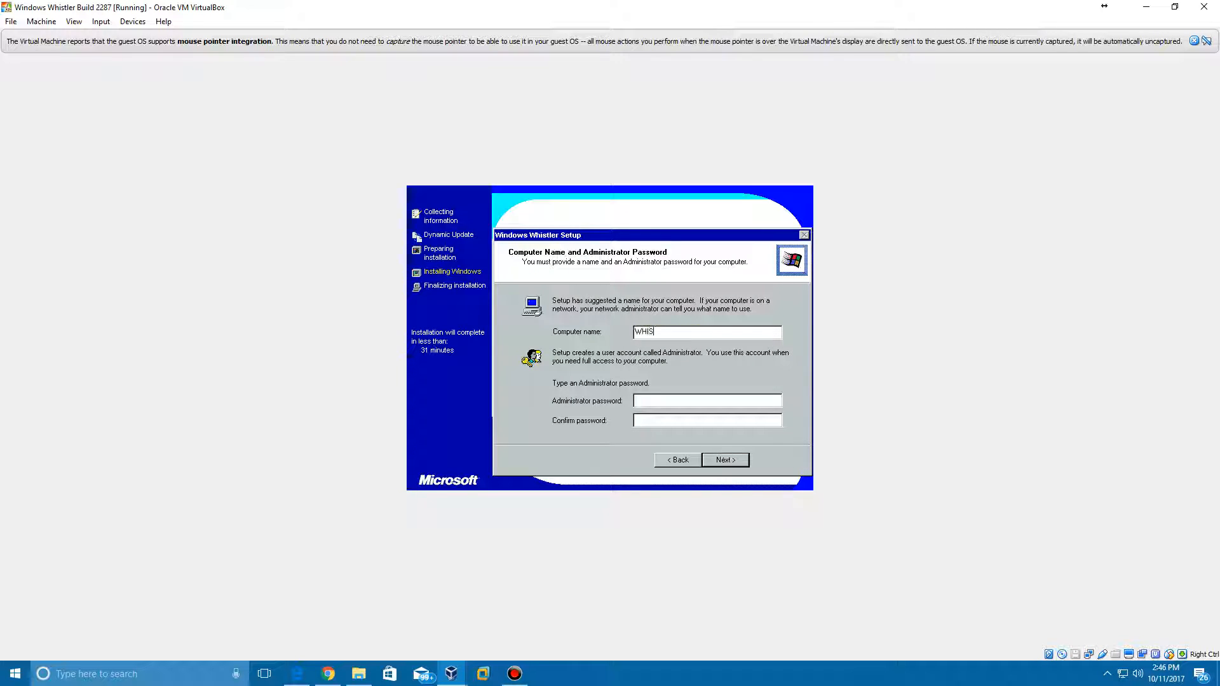
pyautogui.write('TLER-22')
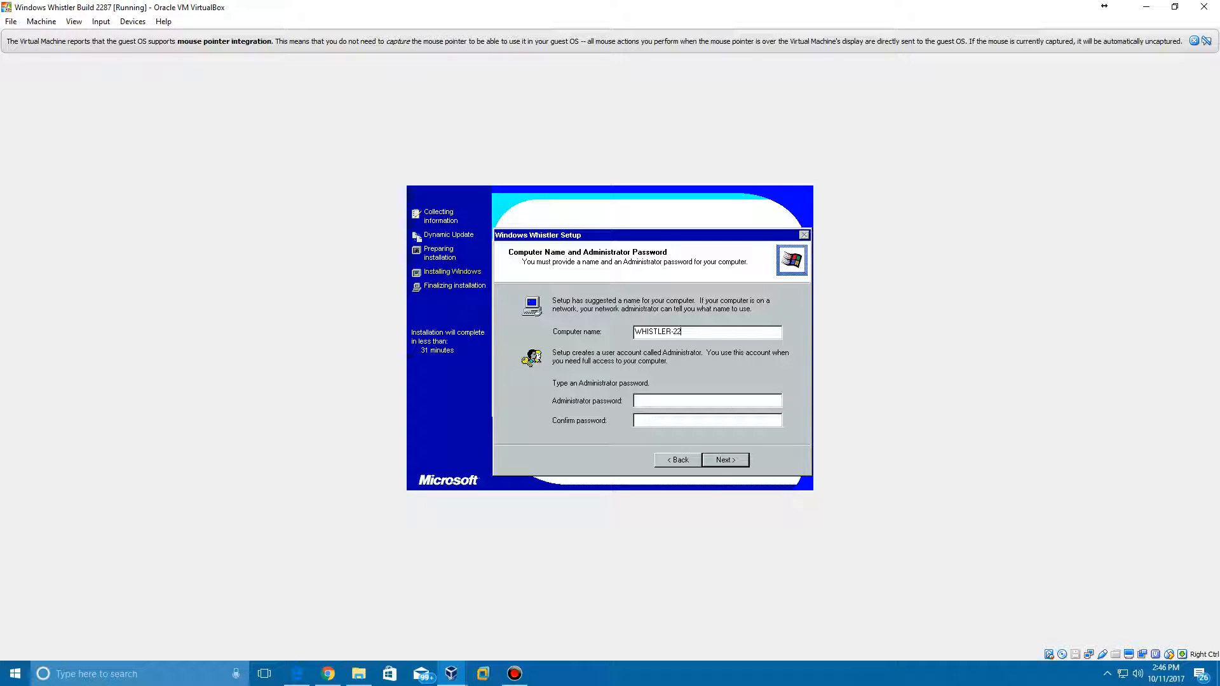
pyautogui.write('87')
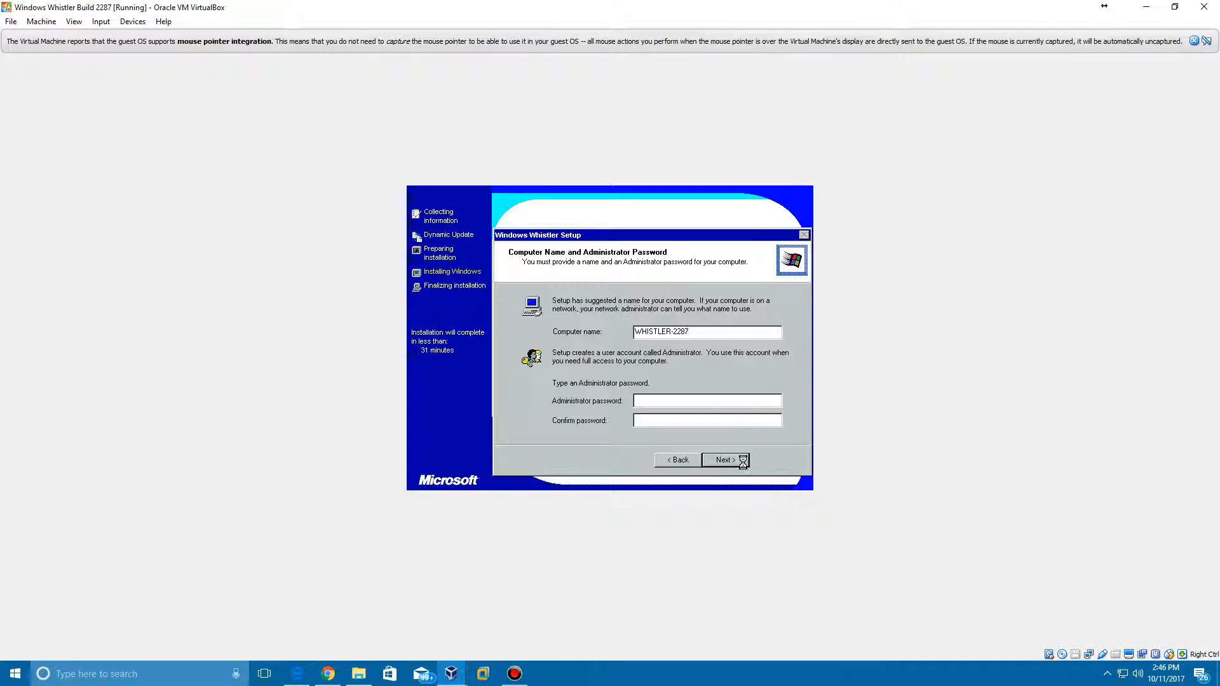
pyautogui.click(723, 460)
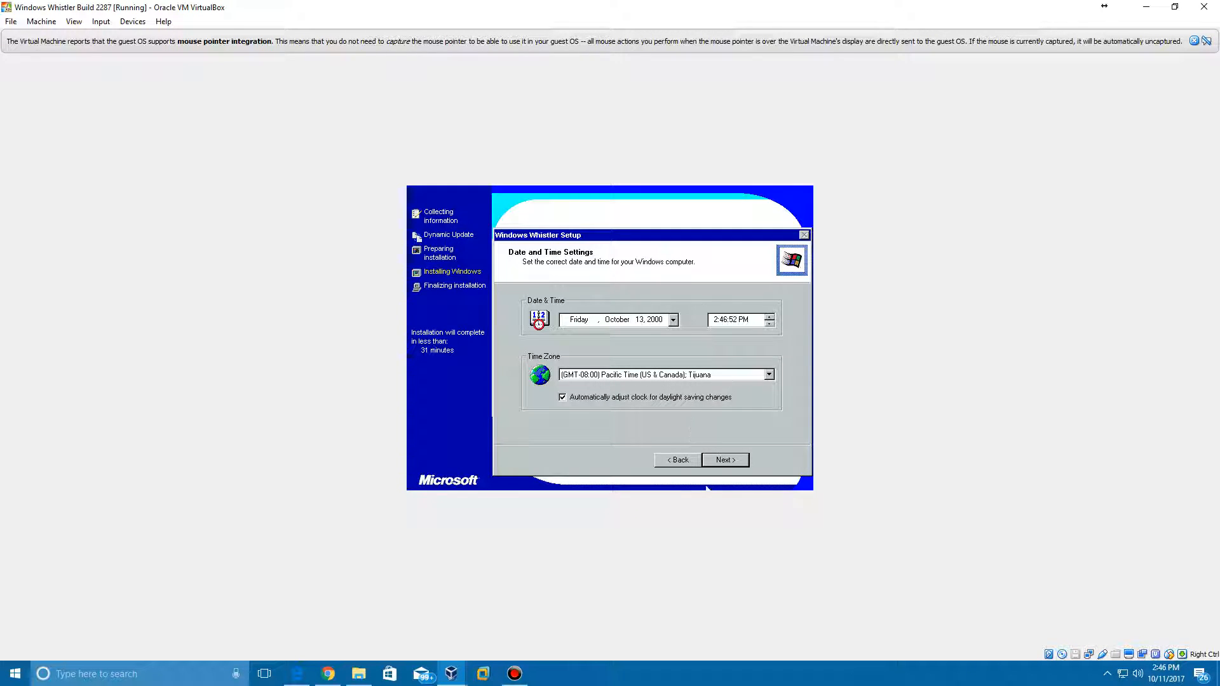
pyautogui.click(723, 460)
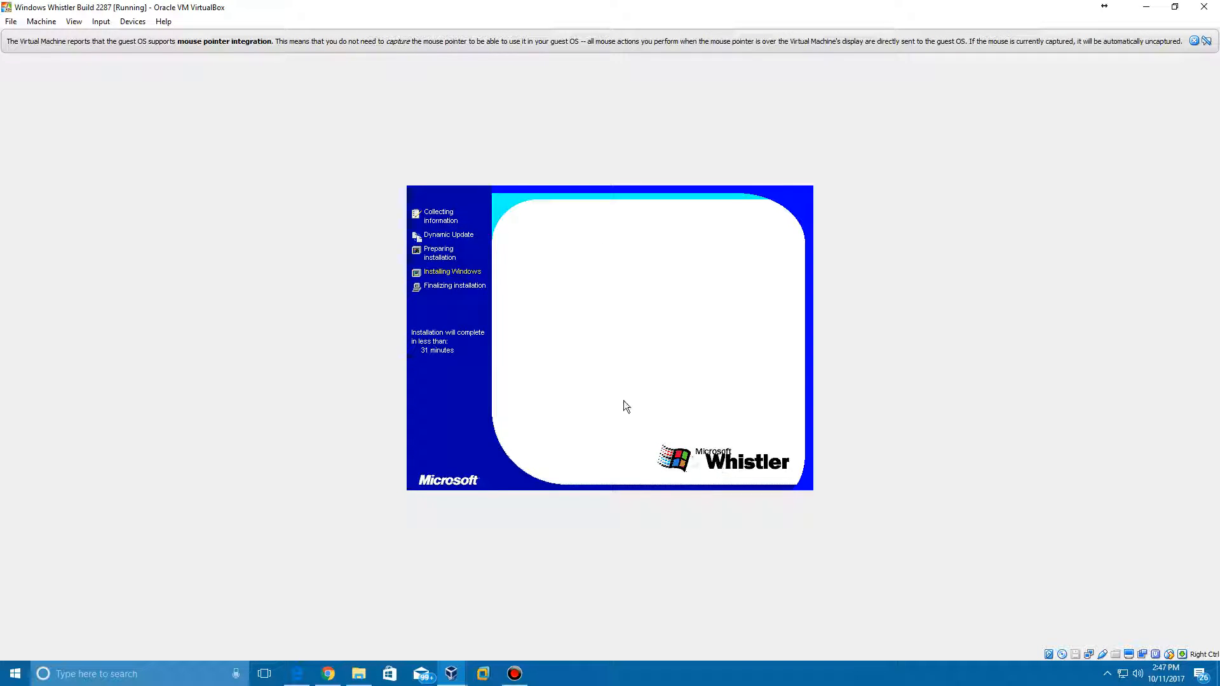
pyautogui.moveTo(744, 352)
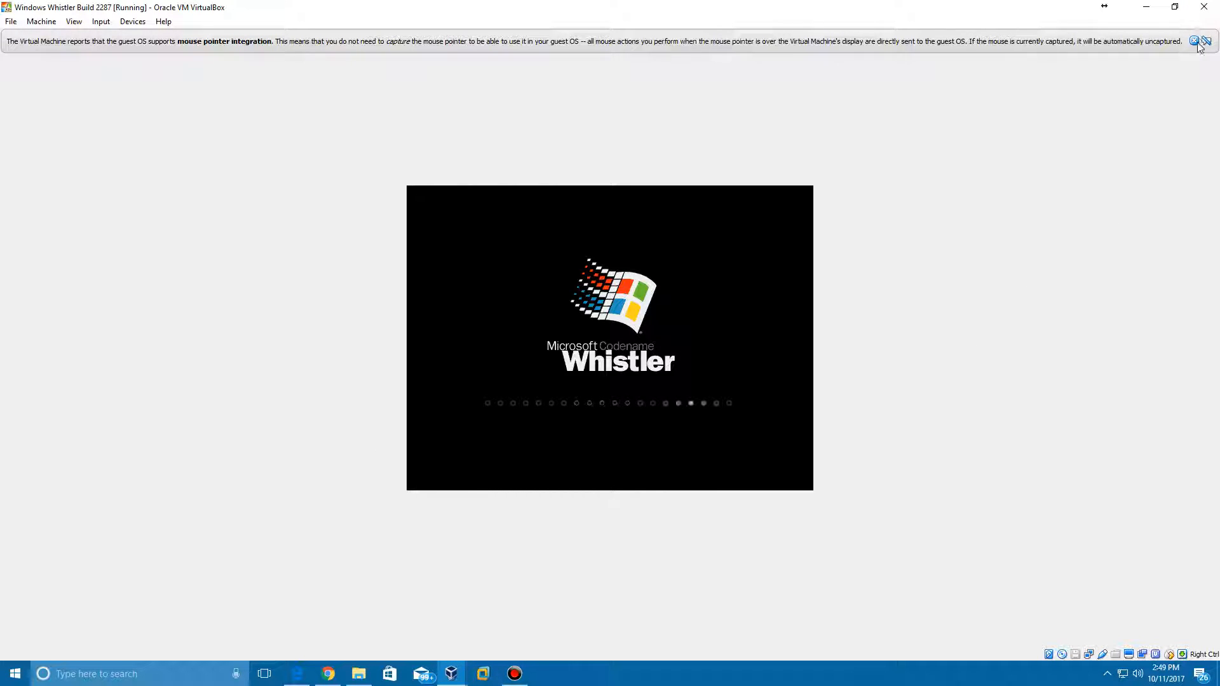
# Dismiss the mouse pointer integration notice on the Whistler desktop
pyautogui.click(1211, 40)
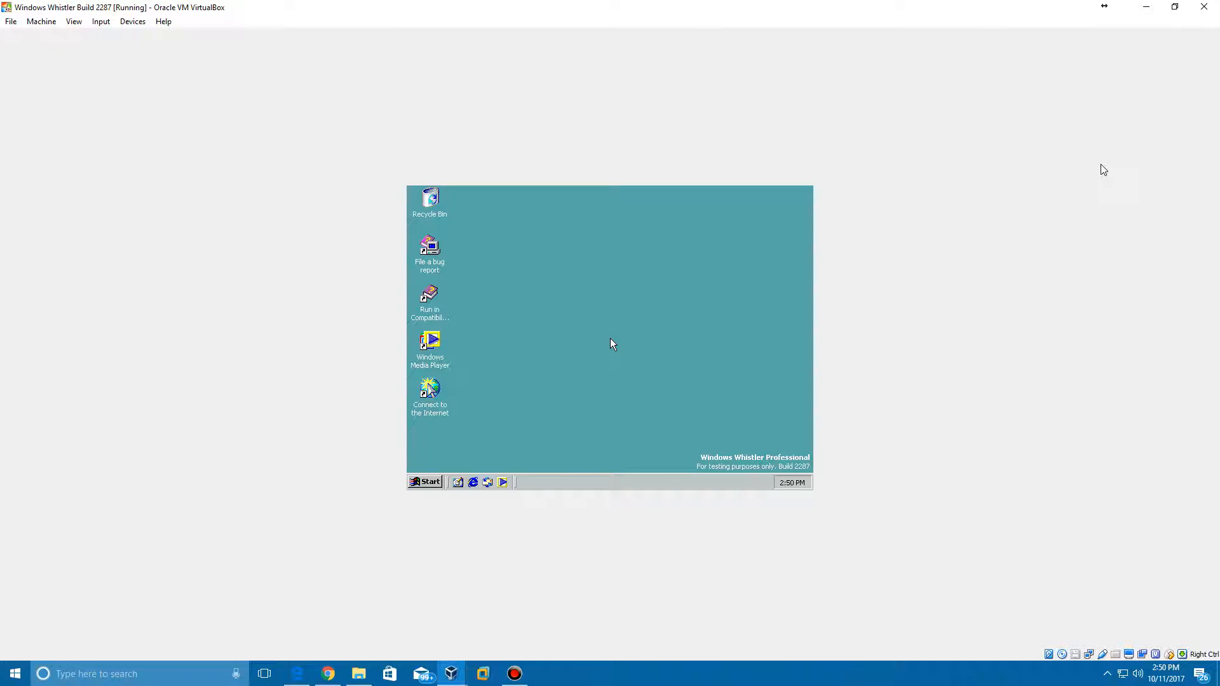
pyautogui.moveTo(964, 48)
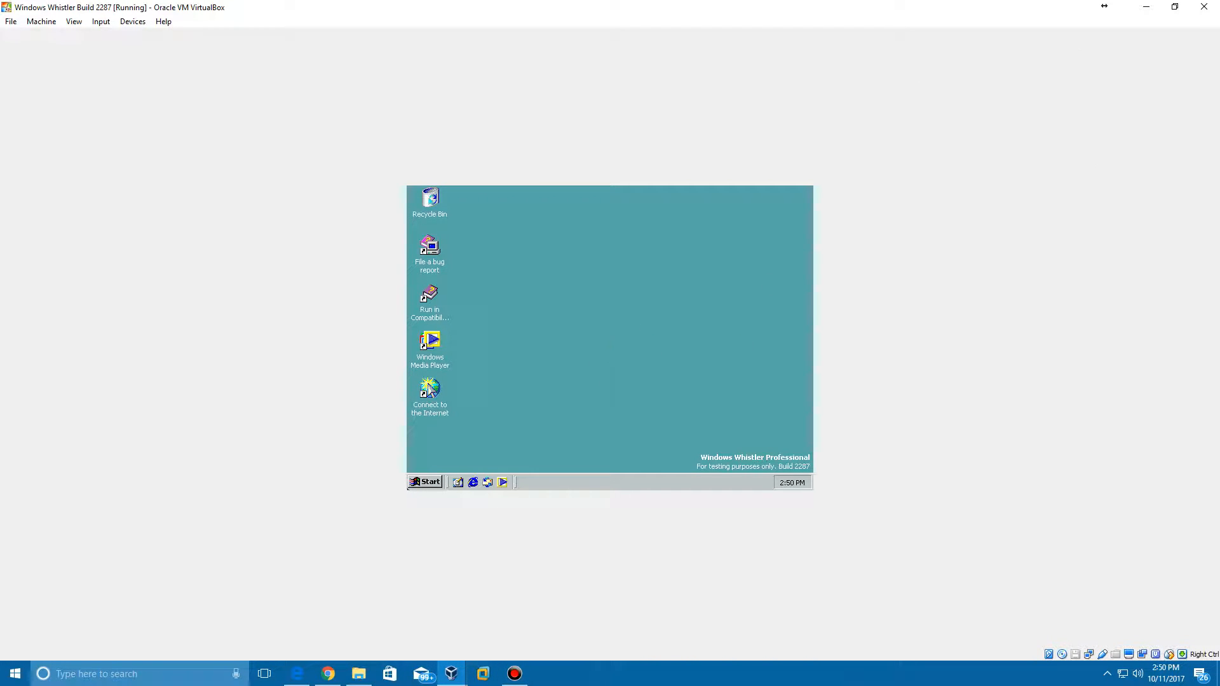
# Show the Administrator's Start menu on the freshly installed Whistler desktop
pyautogui.click(426, 481)
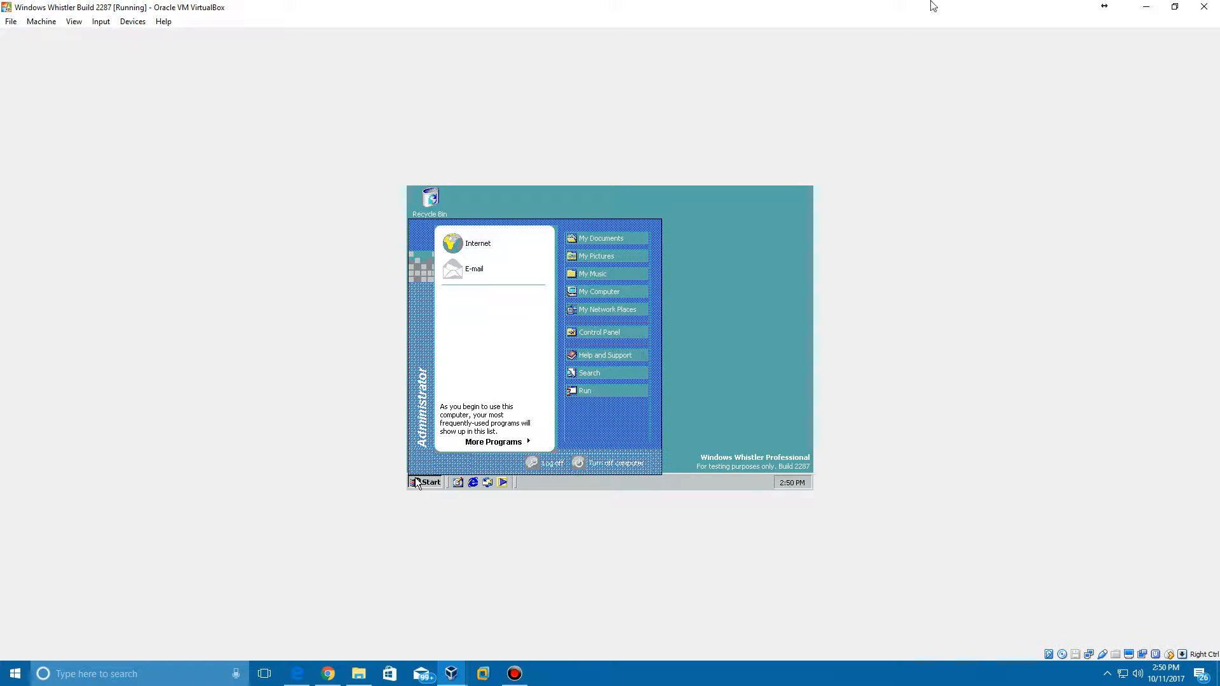
pyautogui.moveTo(1154, 203)
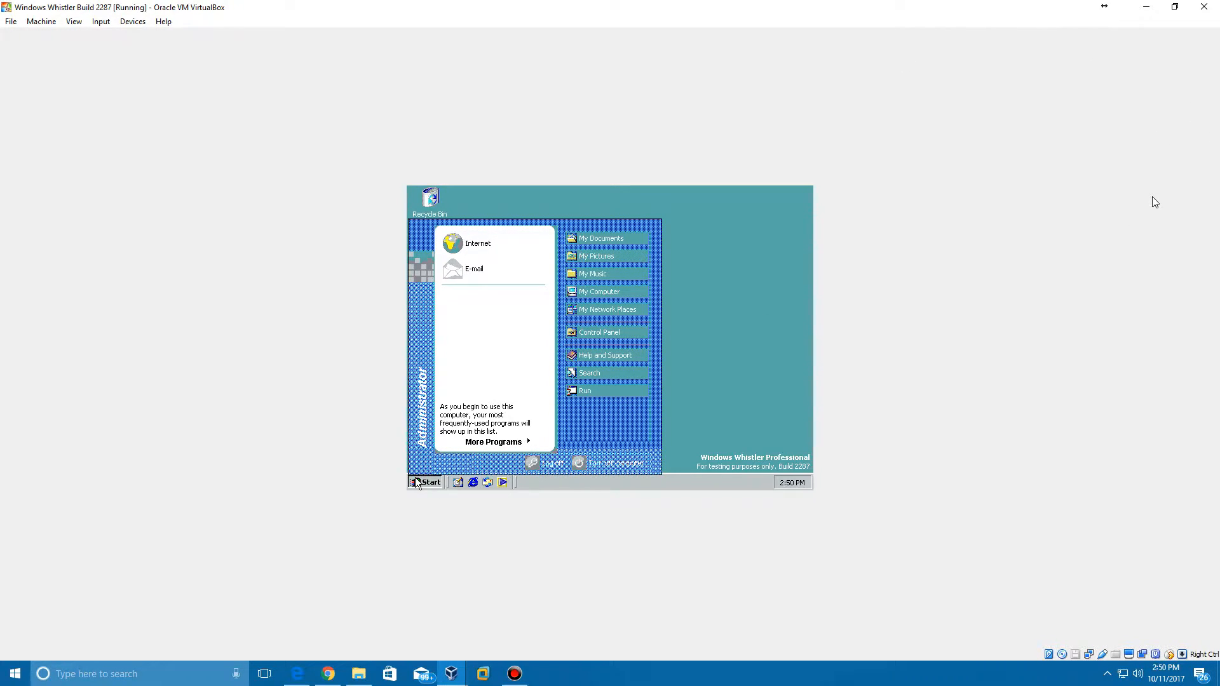